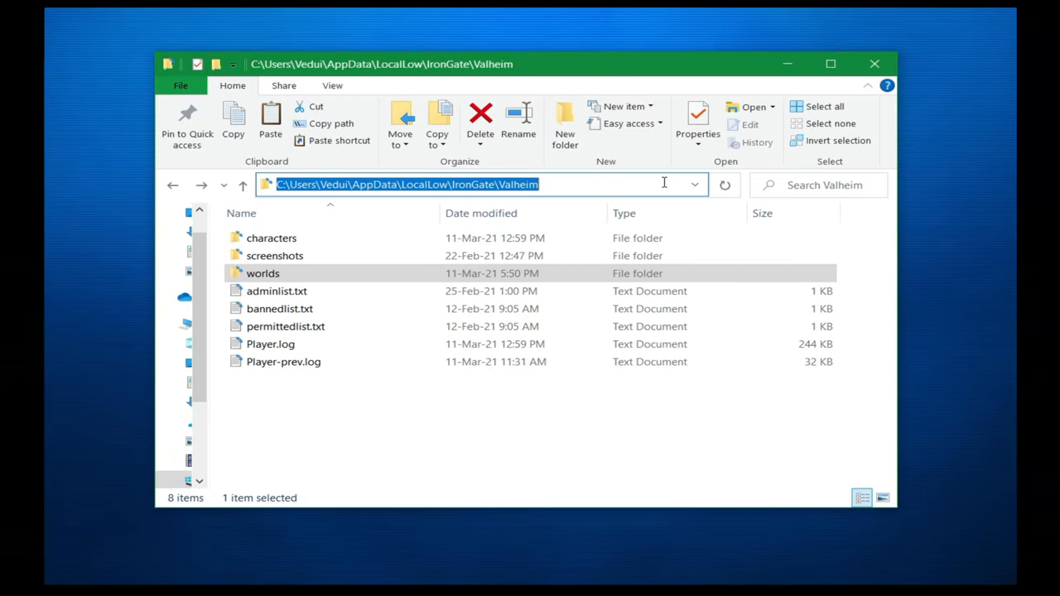
# Check the current folder path and advanced view options, then open the Valheim worlds folder
pyautogui.click(547, 184)
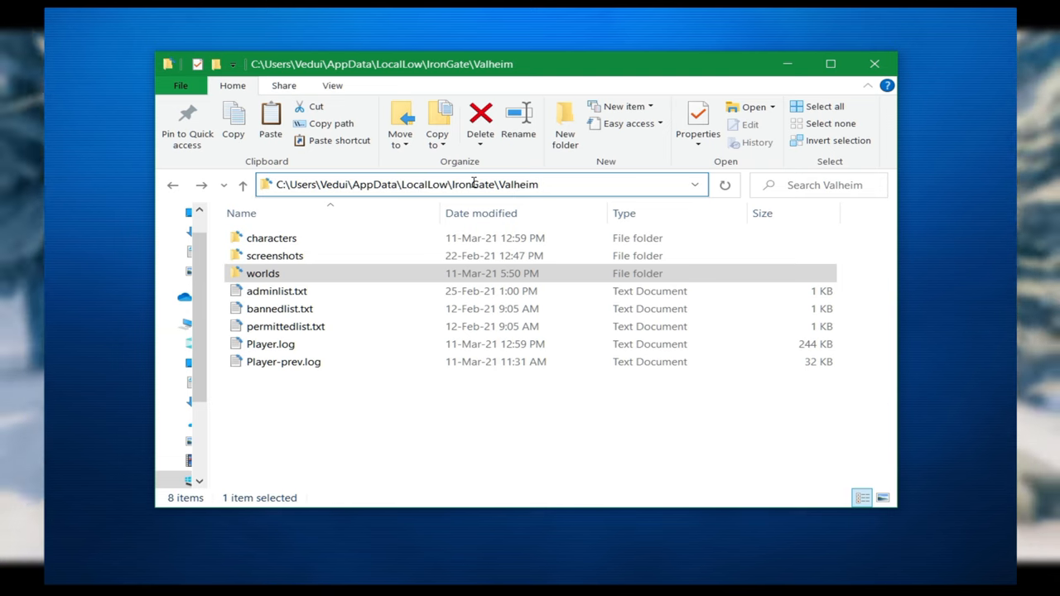
pyautogui.click(790, 125)
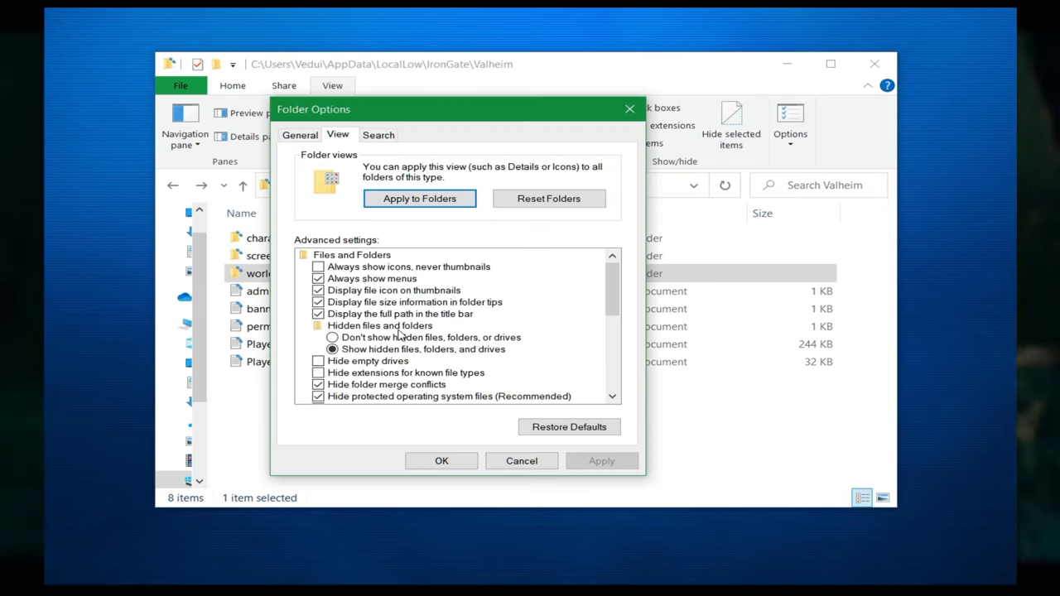
pyautogui.moveTo(354, 346)
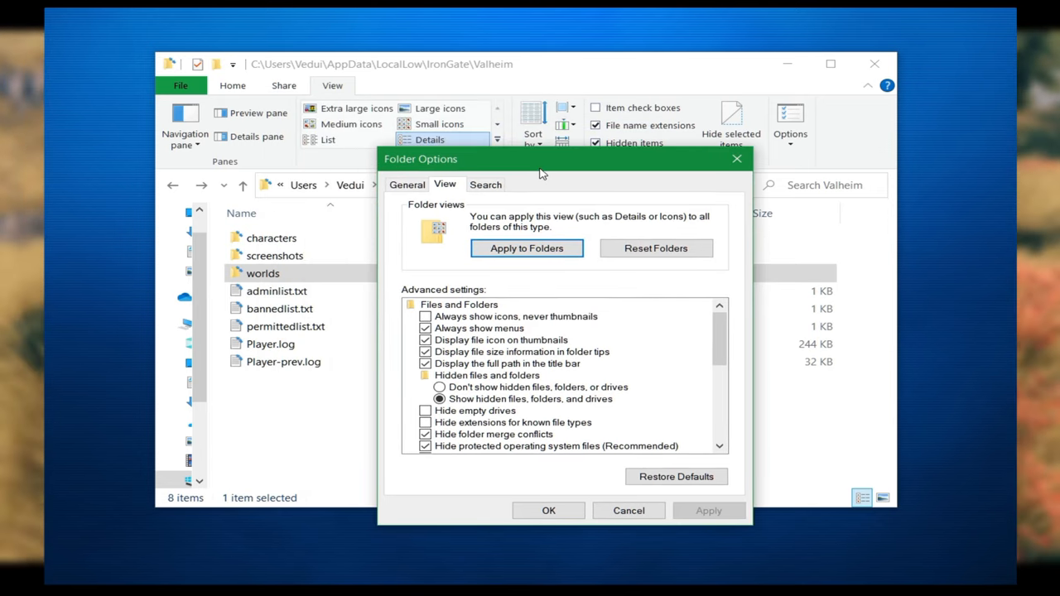
pyautogui.moveTo(506, 199)
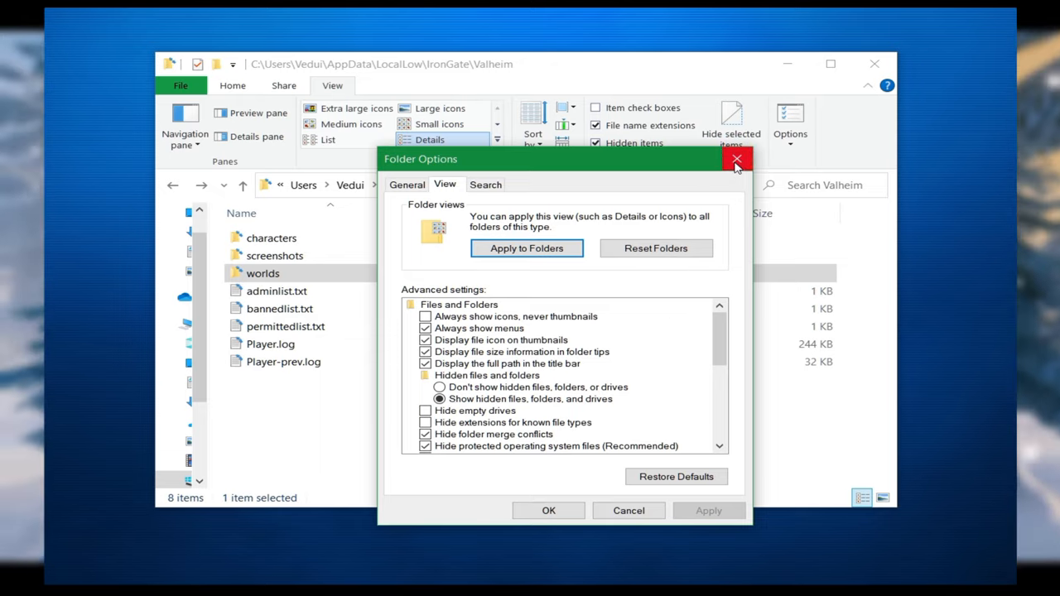
pyautogui.click(737, 158)
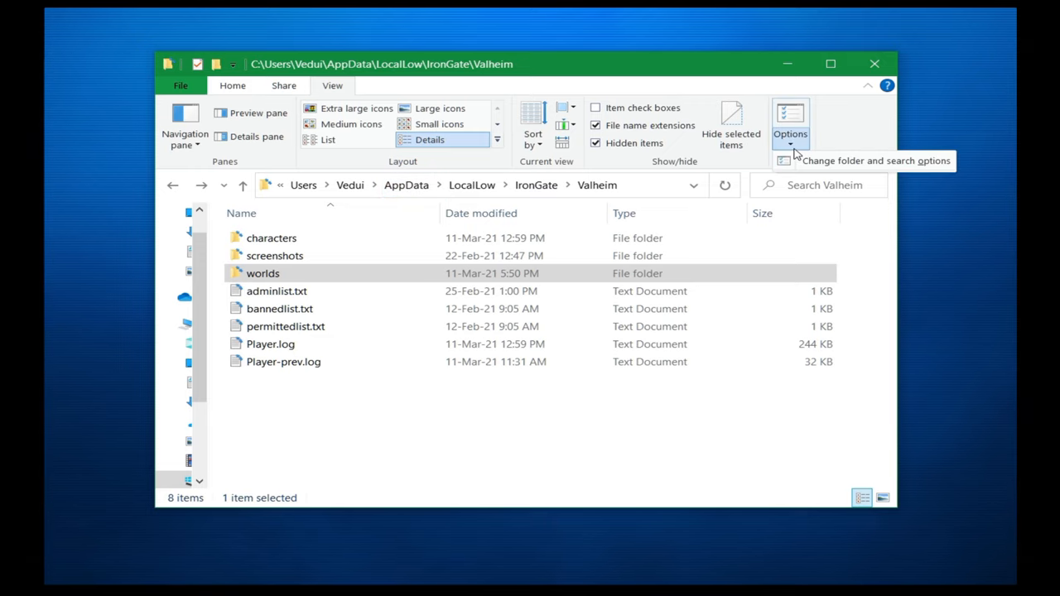
pyautogui.click(790, 124)
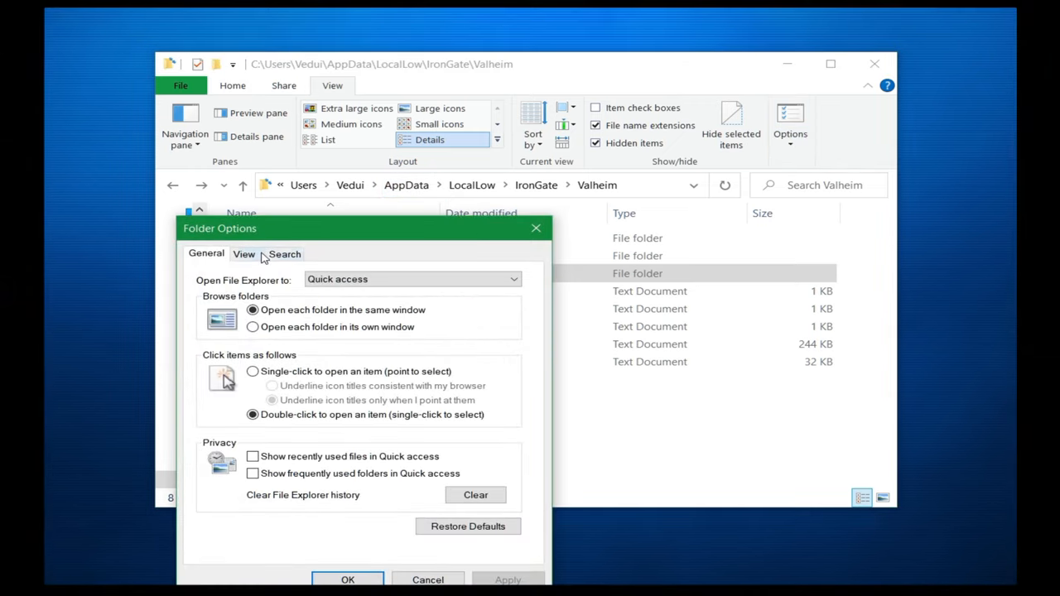
pyautogui.click(243, 254)
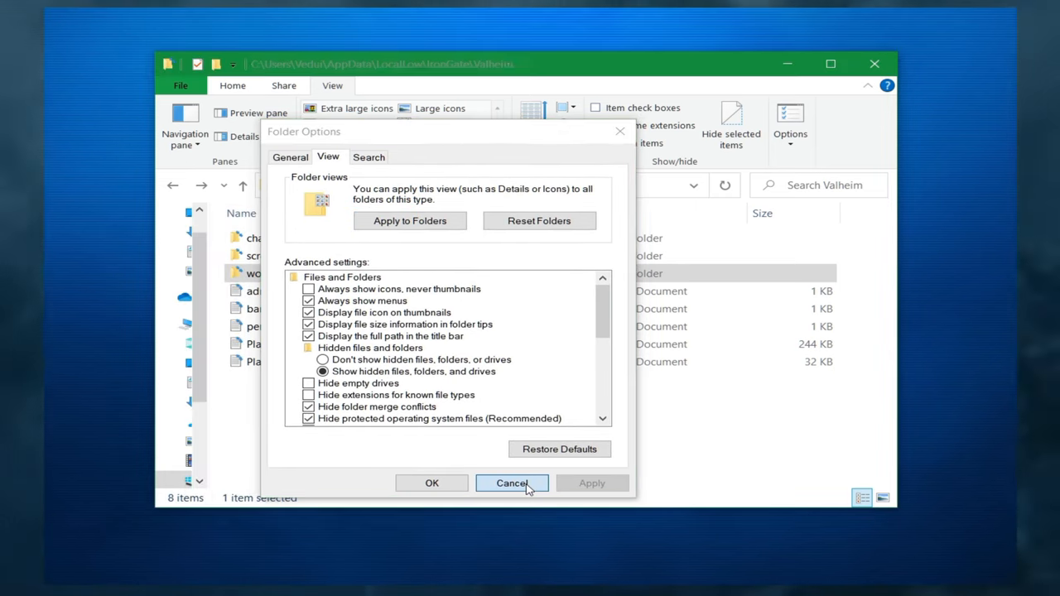
pyautogui.click(512, 483)
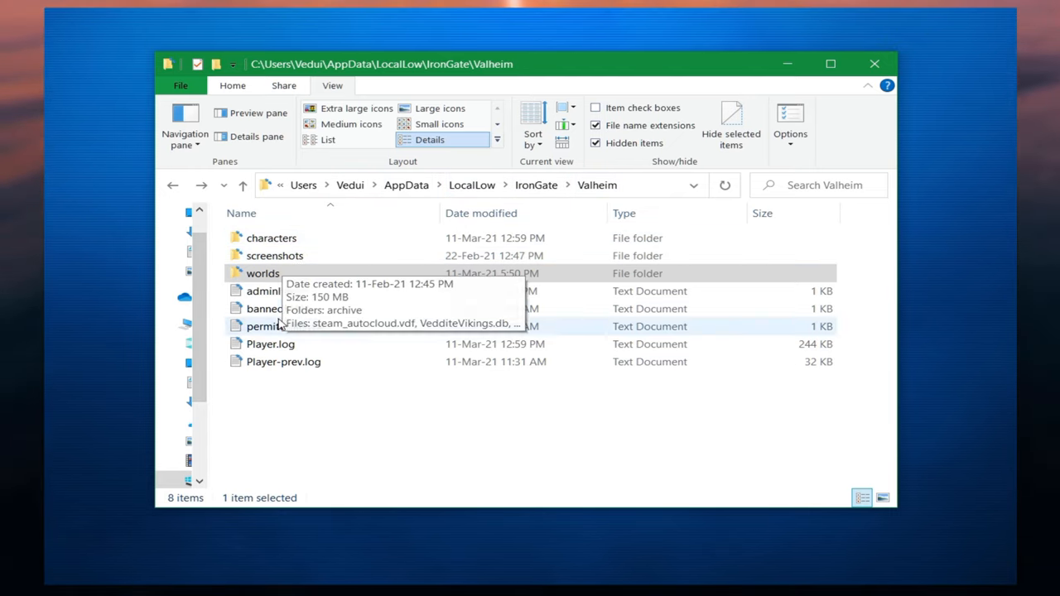
pyautogui.moveTo(277, 291)
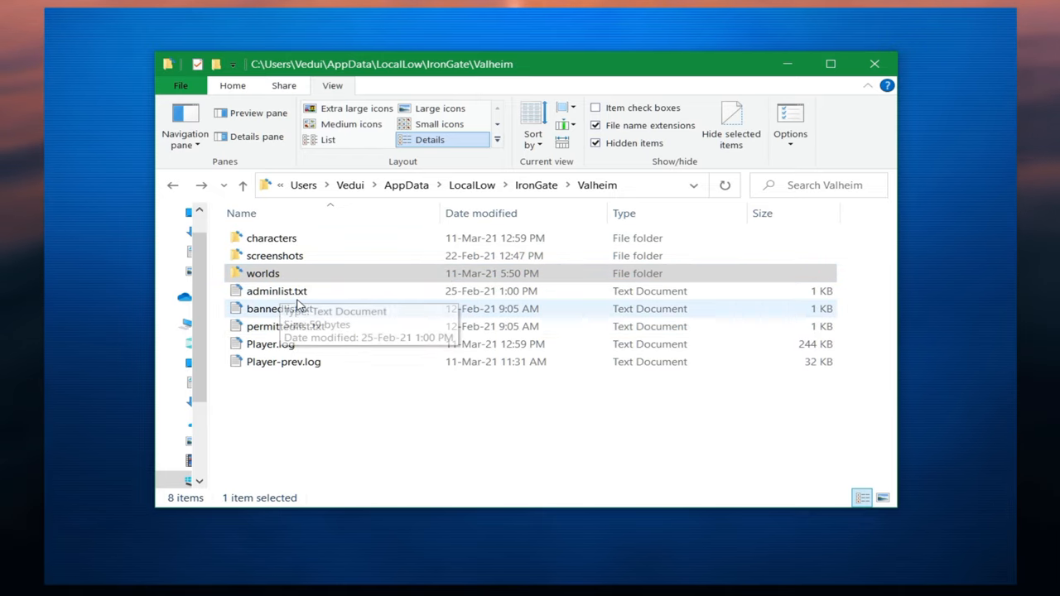
pyautogui.moveTo(298, 327)
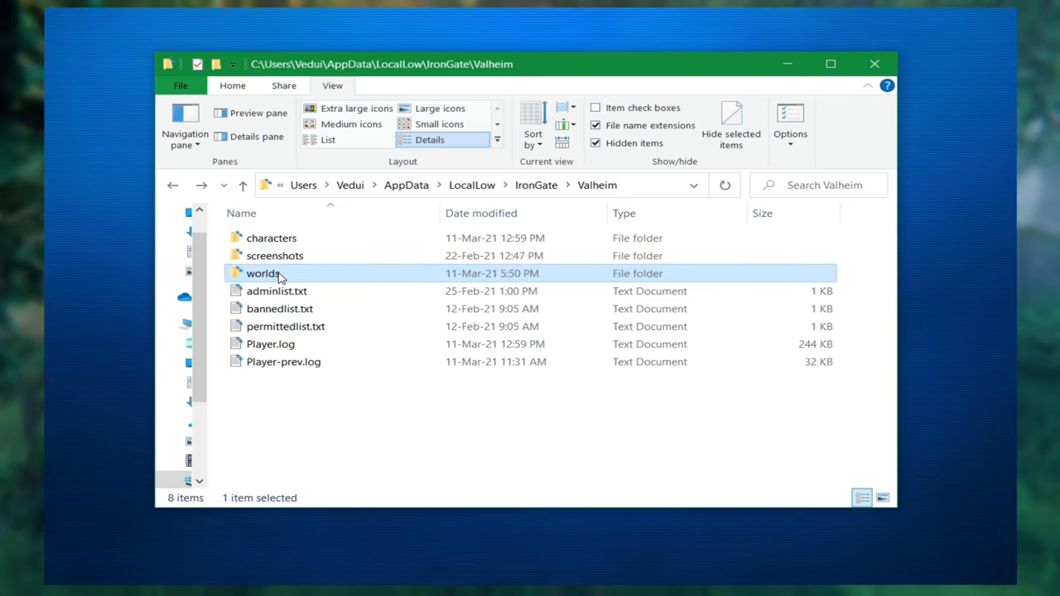
pyautogui.moveTo(264, 273)
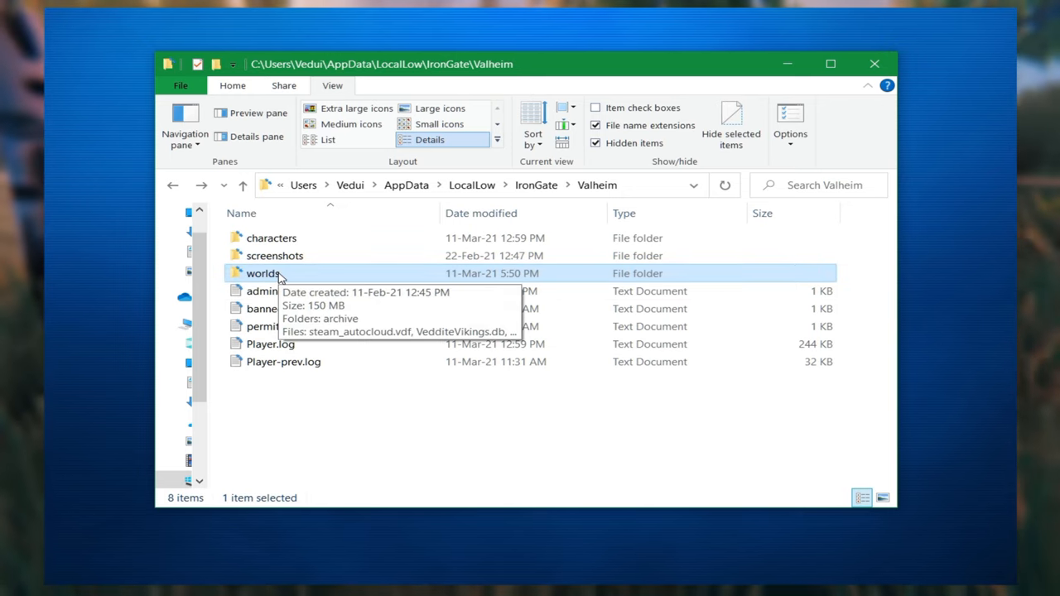
pyautogui.doubleClick(263, 273)
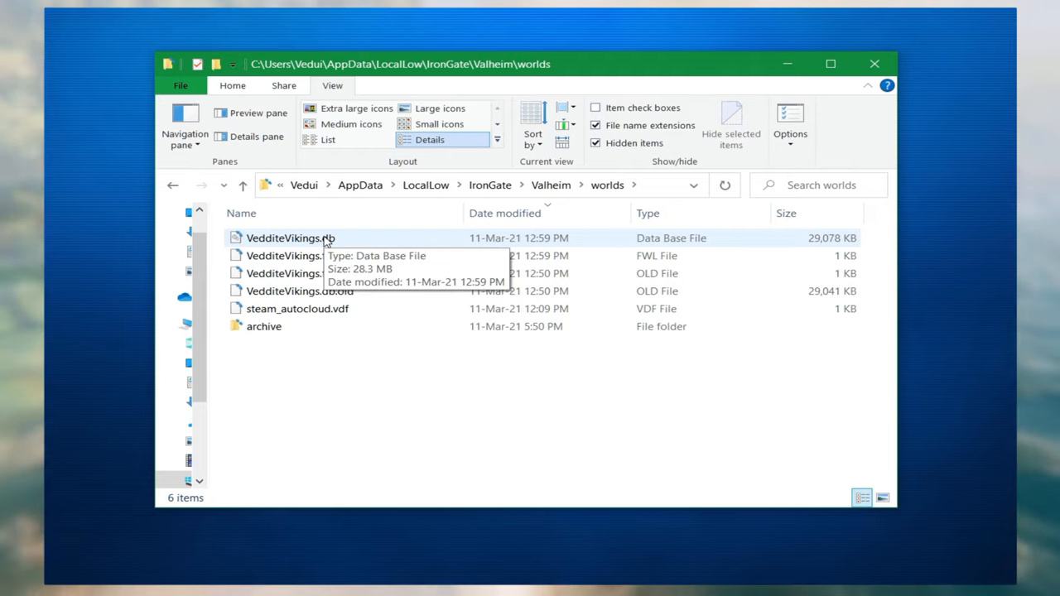
pyautogui.moveTo(383, 245)
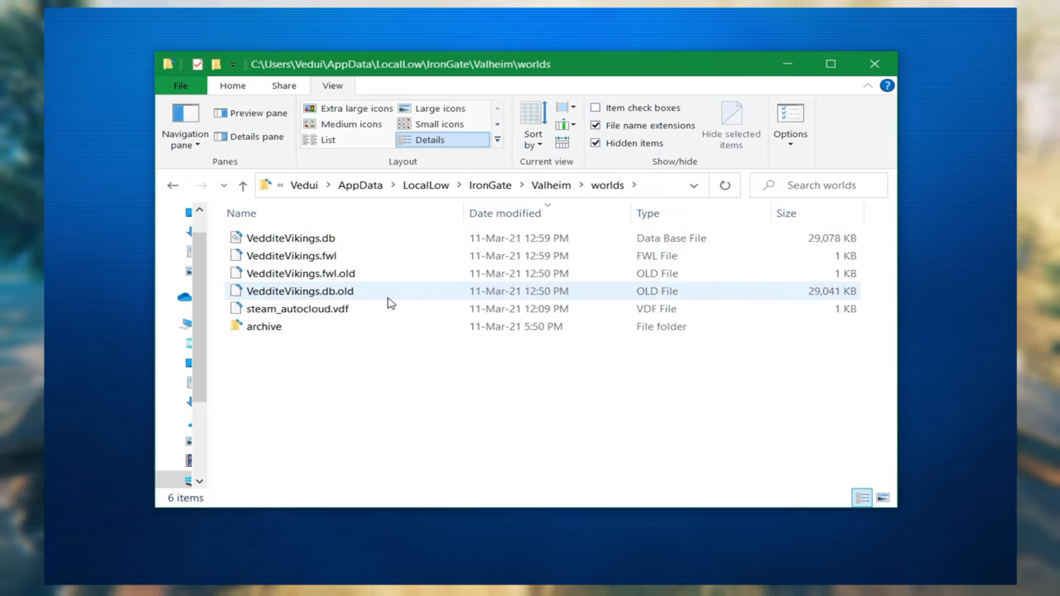
pyautogui.moveTo(390, 298)
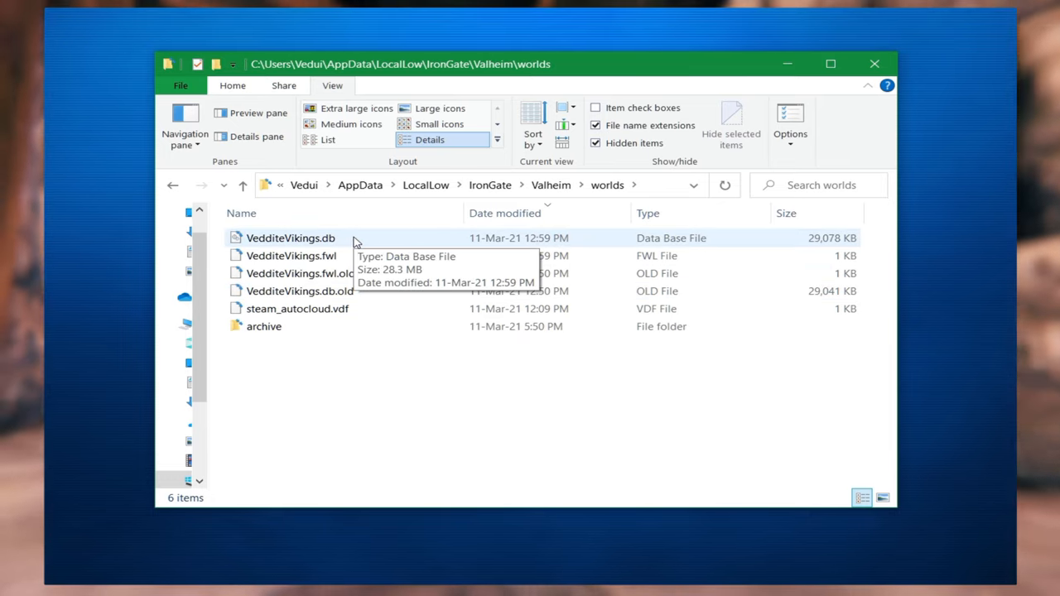
pyautogui.moveTo(365, 240)
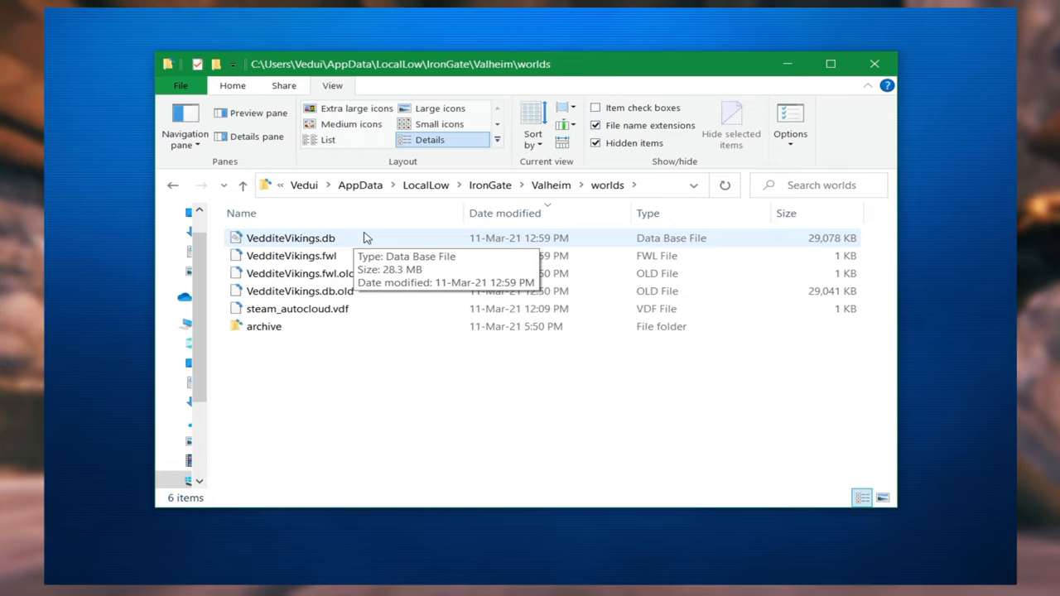
pyautogui.moveTo(359, 242)
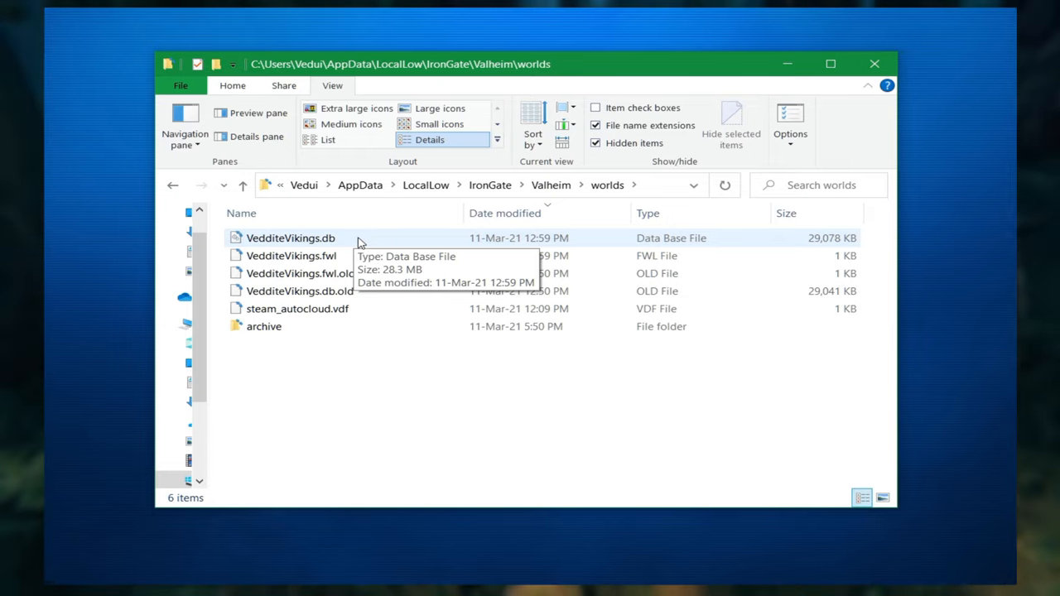
pyautogui.moveTo(338, 252)
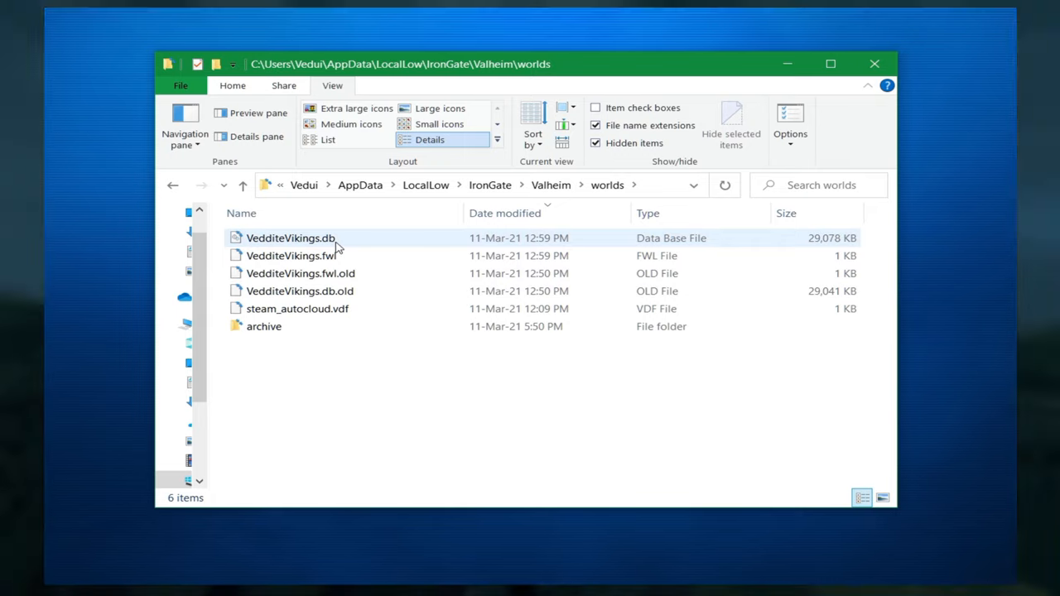
pyautogui.moveTo(329, 249)
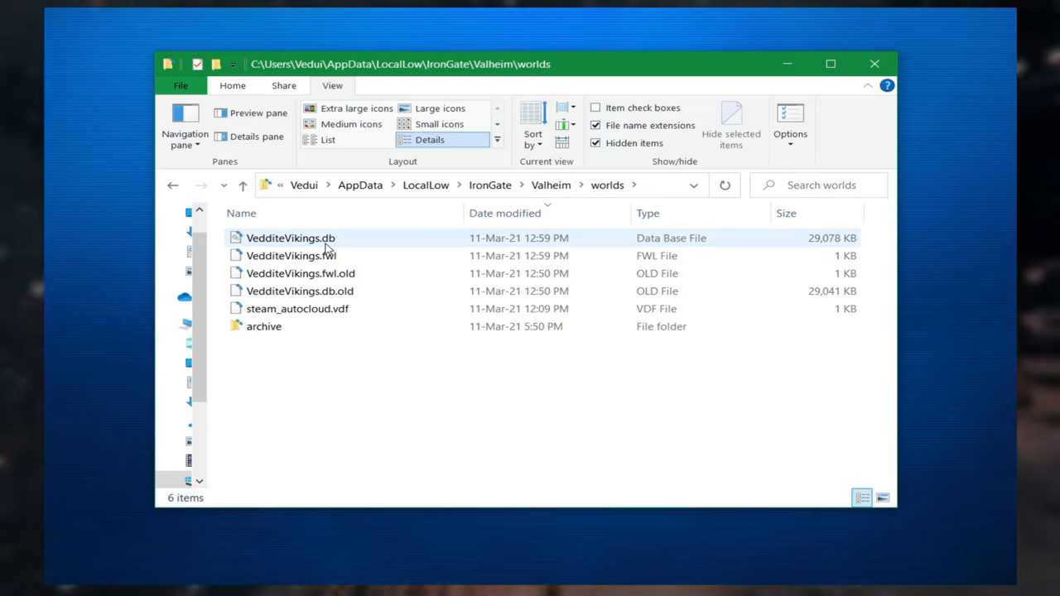
pyautogui.click(291, 237)
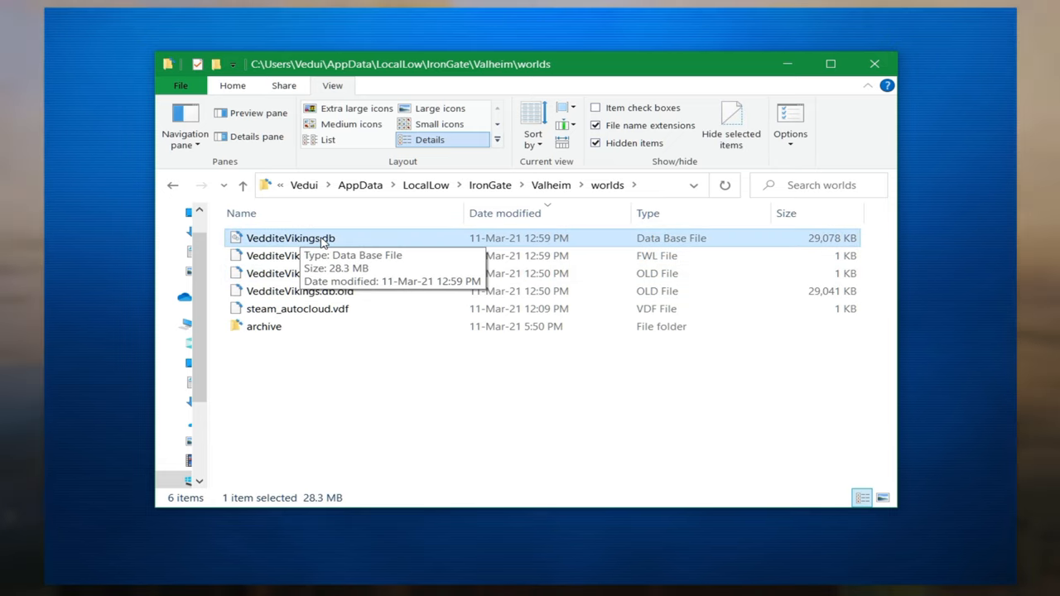
pyautogui.moveTo(339, 240)
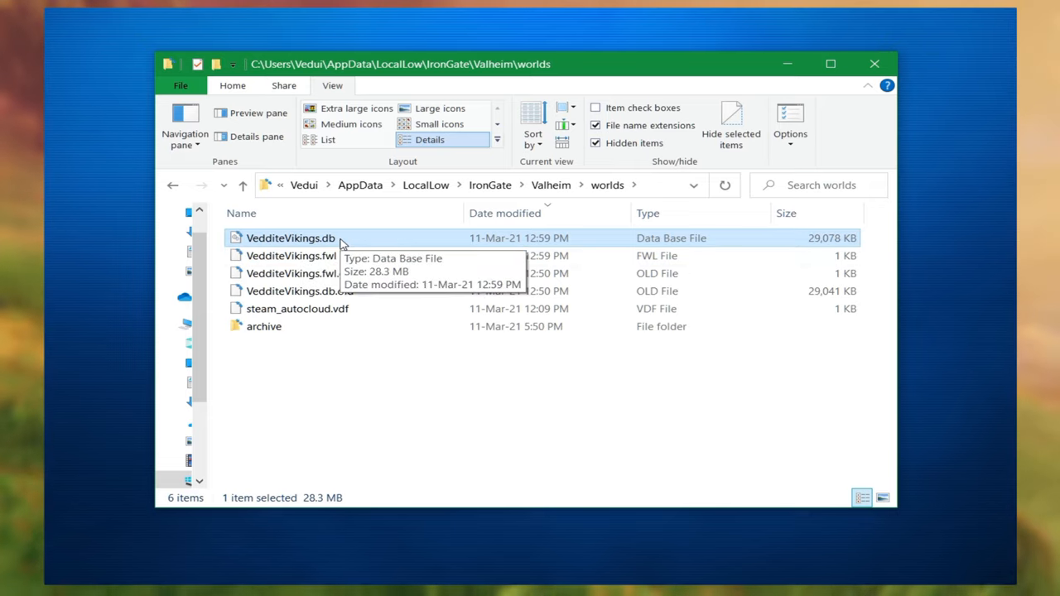
pyautogui.moveTo(345, 249)
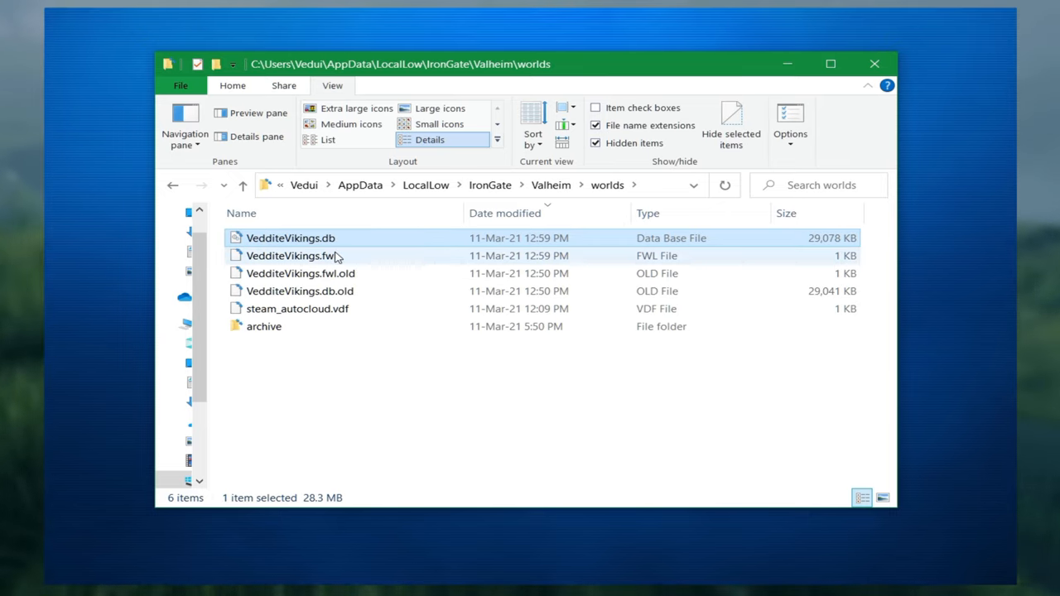
pyautogui.moveTo(340, 255)
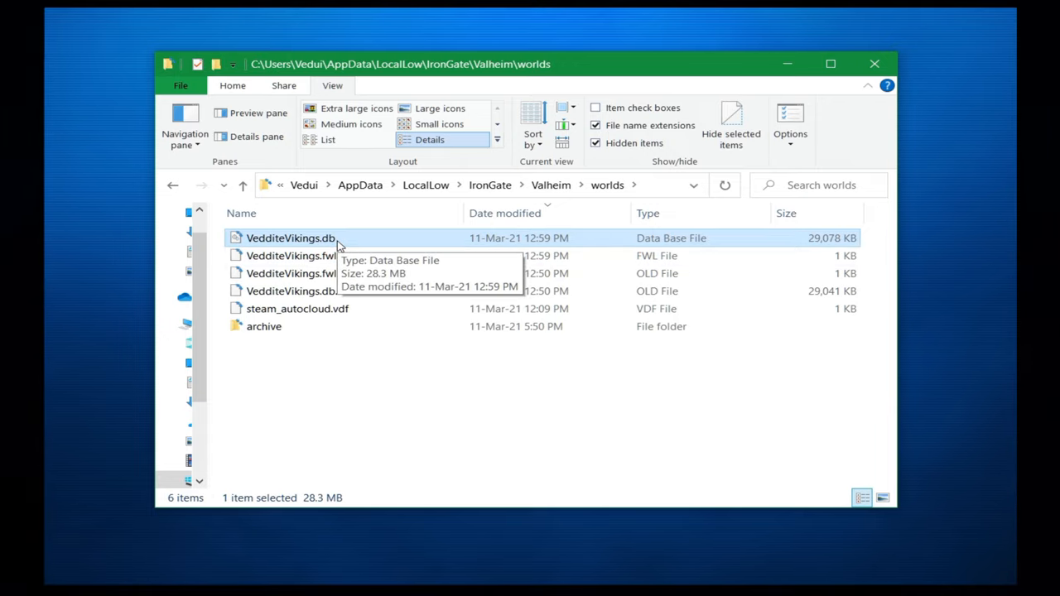
pyautogui.click(291, 255)
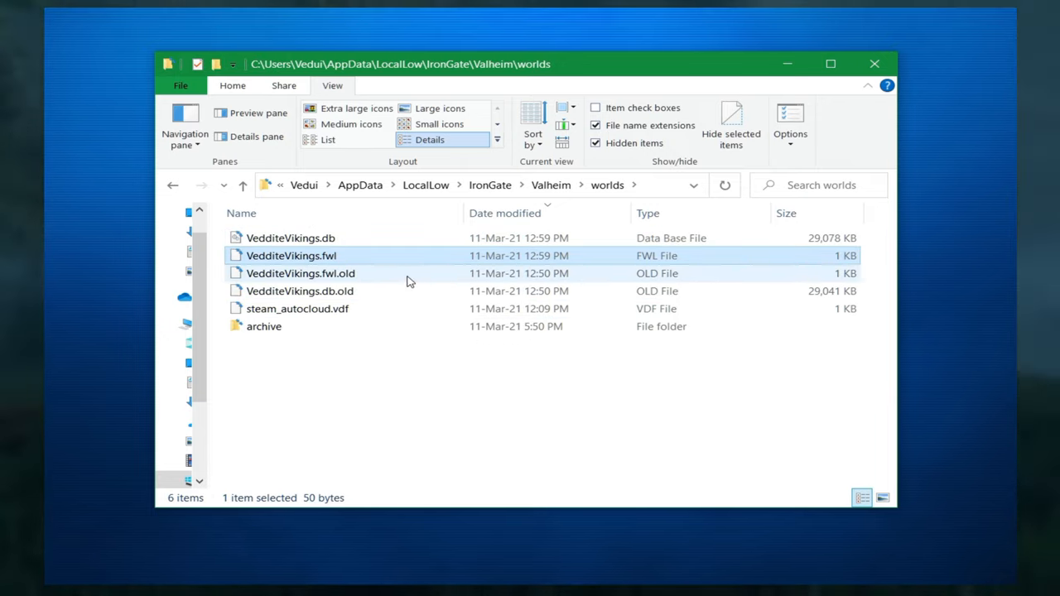
pyautogui.moveTo(383, 277)
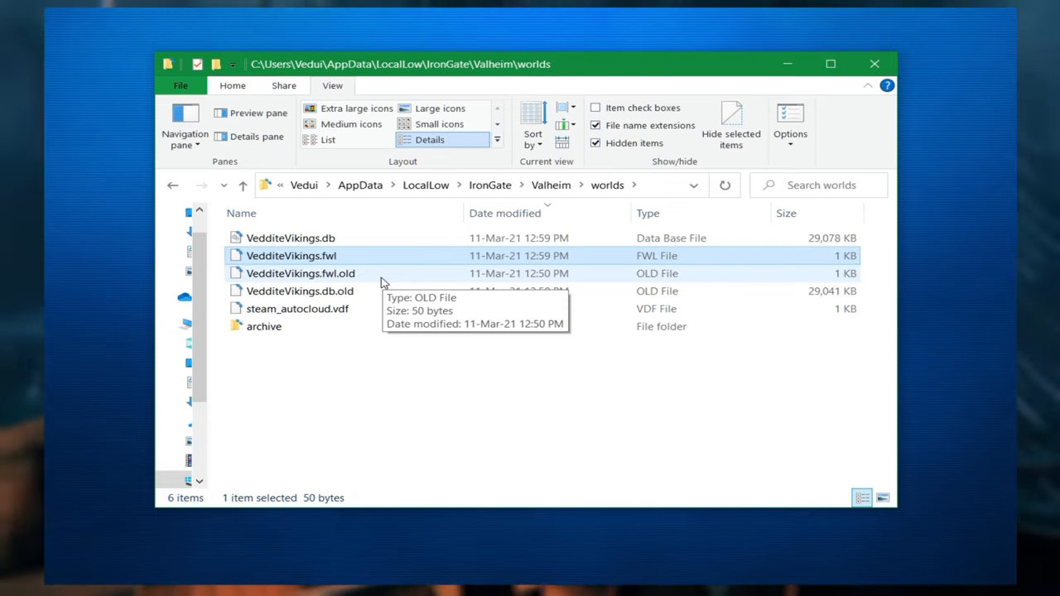
pyautogui.moveTo(371, 291)
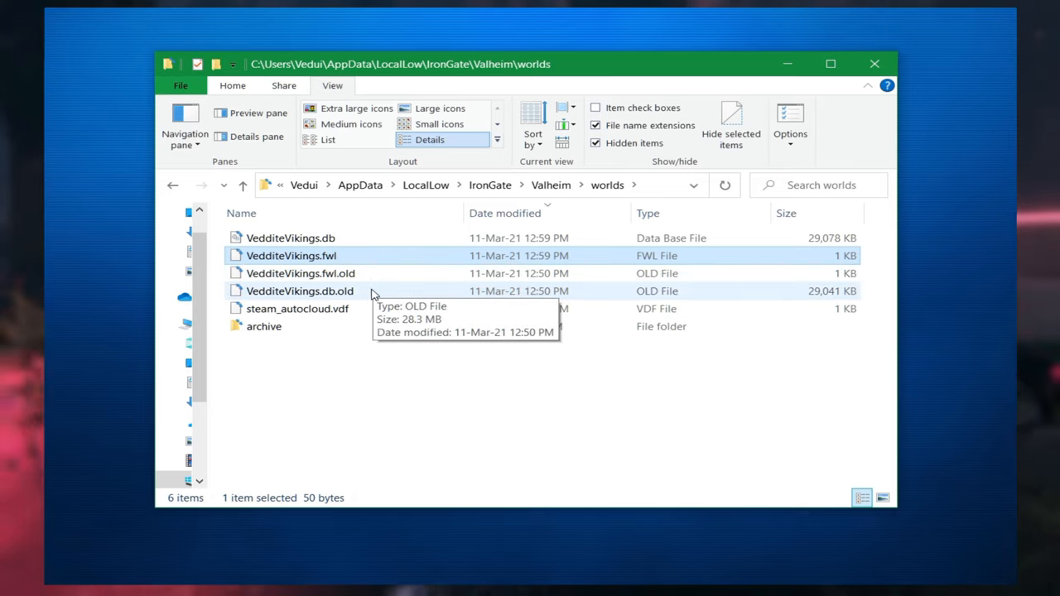
pyautogui.moveTo(384, 285)
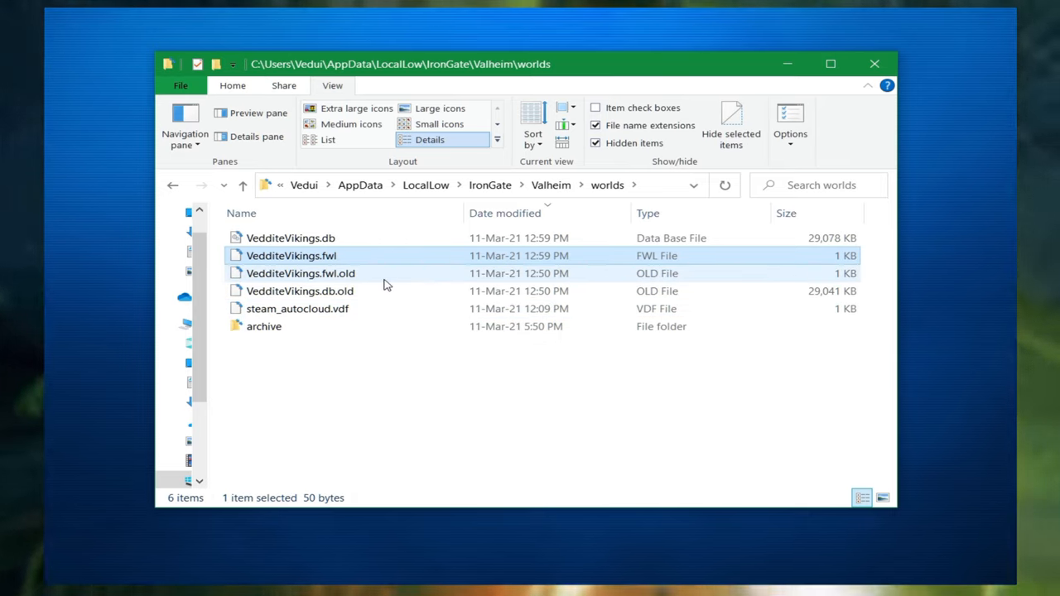
pyautogui.moveTo(377, 286)
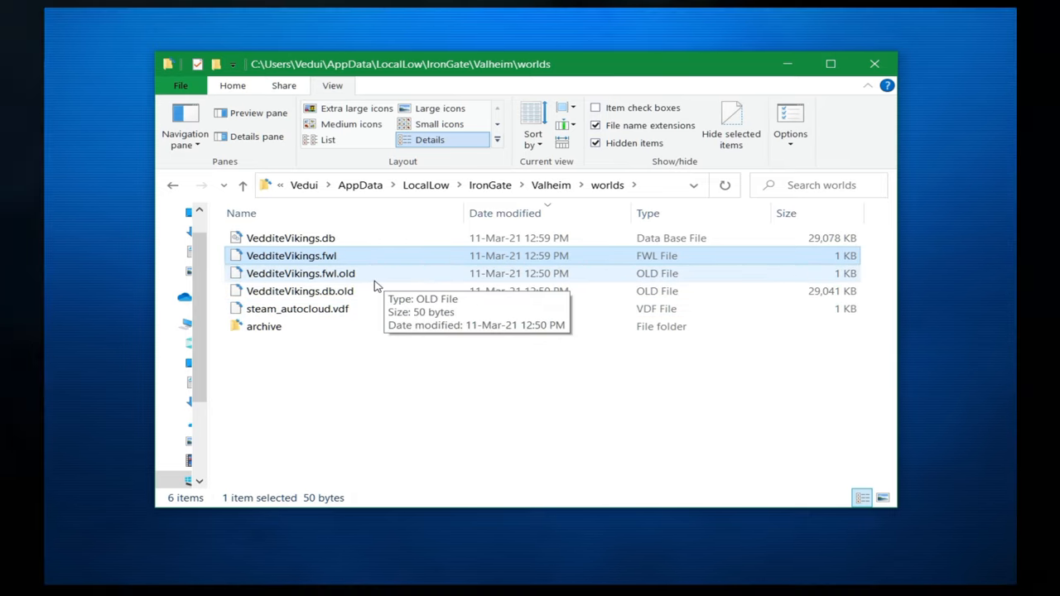
pyautogui.moveTo(369, 255)
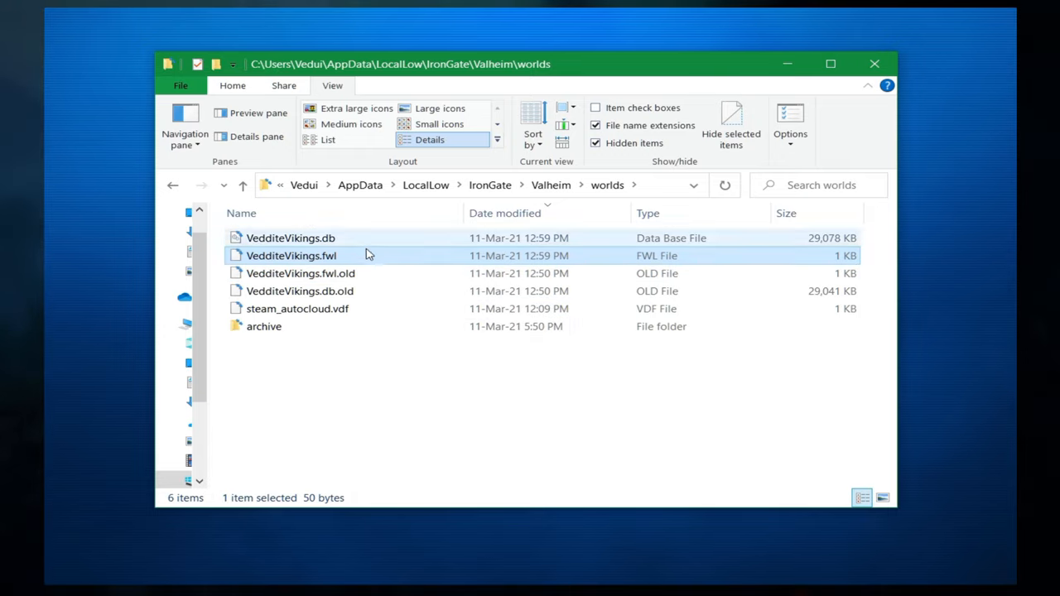
pyautogui.moveTo(391, 249)
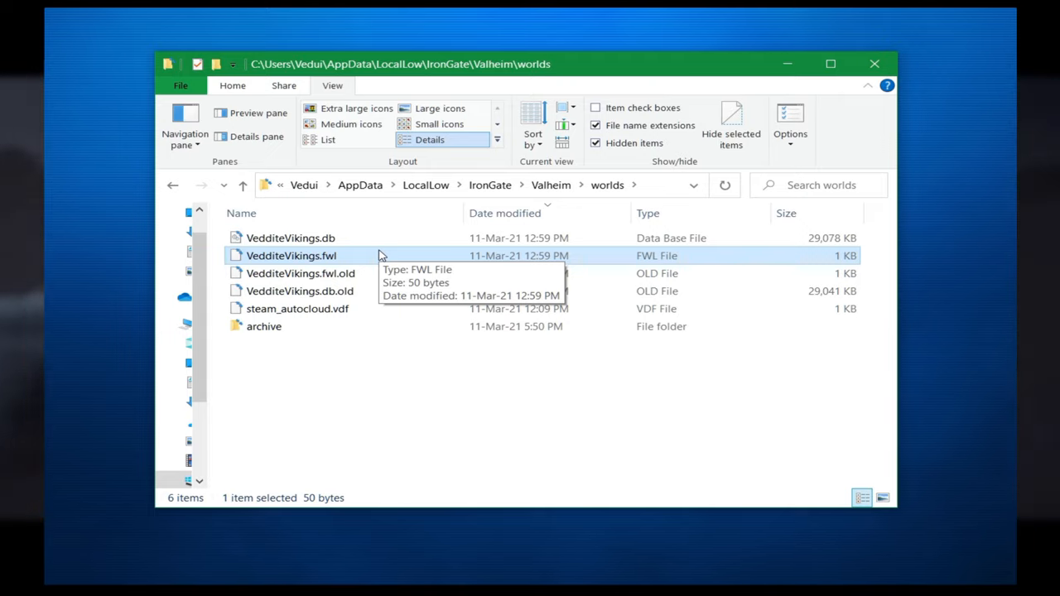
pyautogui.moveTo(360, 274)
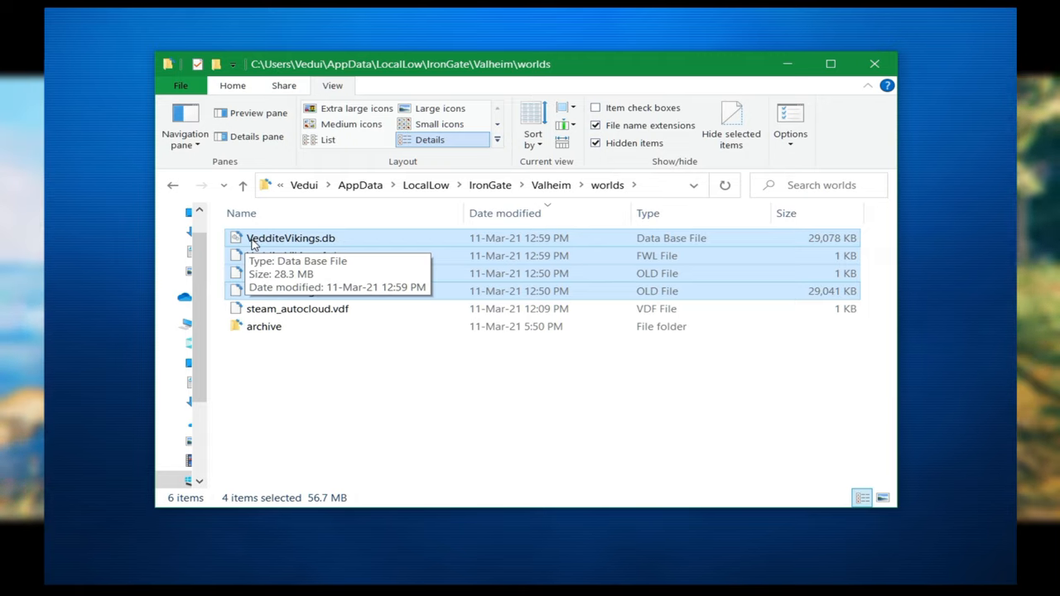
pyautogui.moveTo(322, 242)
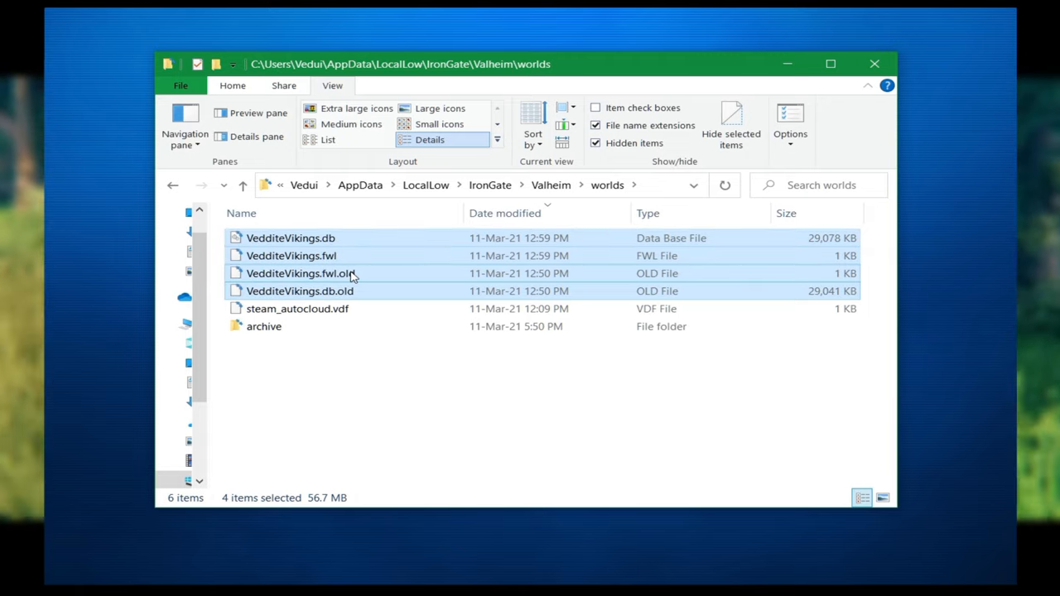
pyautogui.moveTo(332, 273)
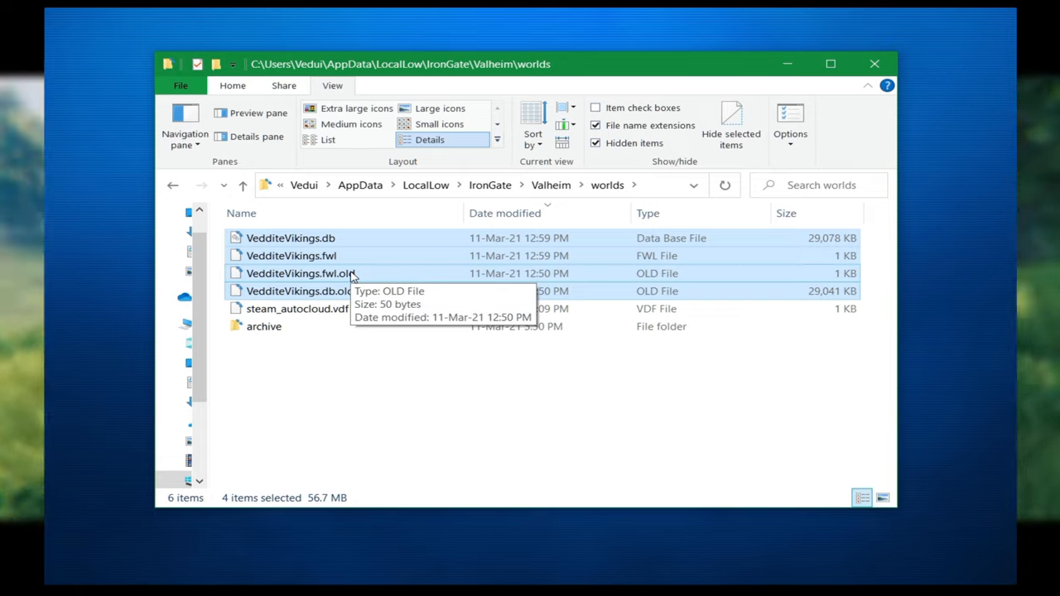
pyautogui.moveTo(373, 281)
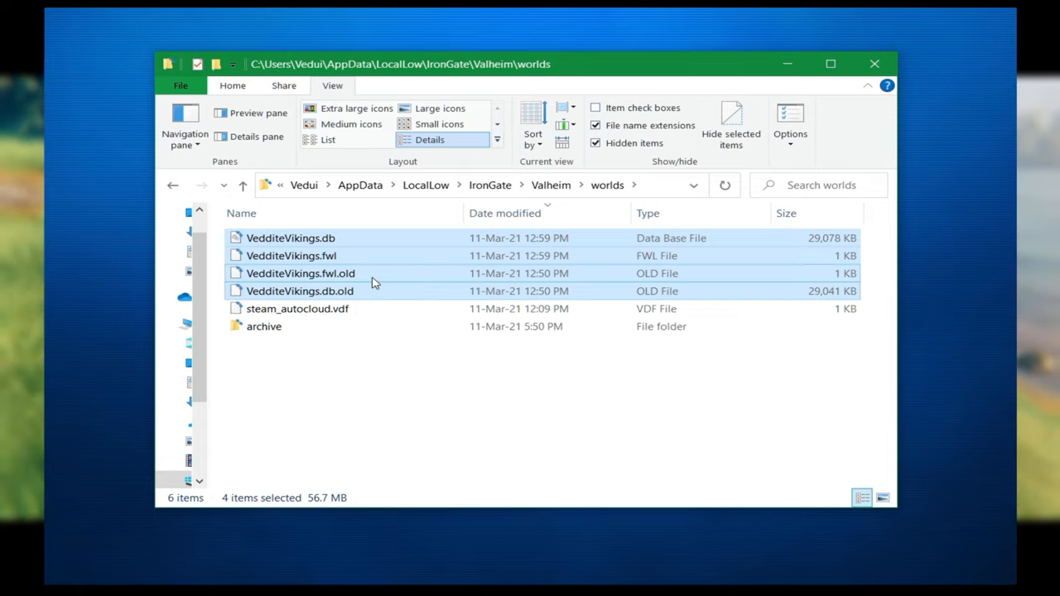
pyautogui.moveTo(375, 256)
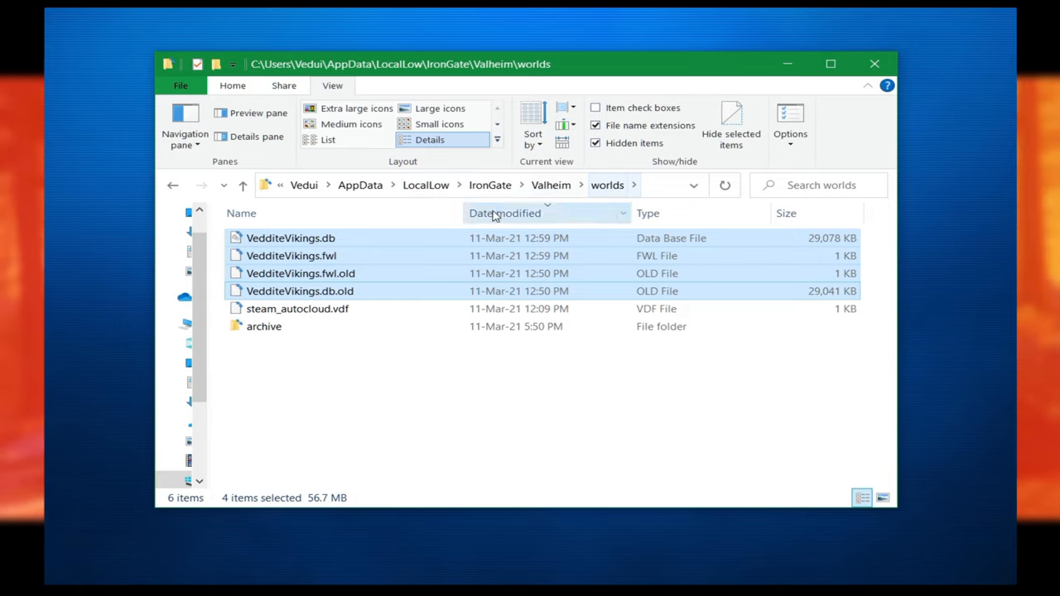
pyautogui.moveTo(413, 202)
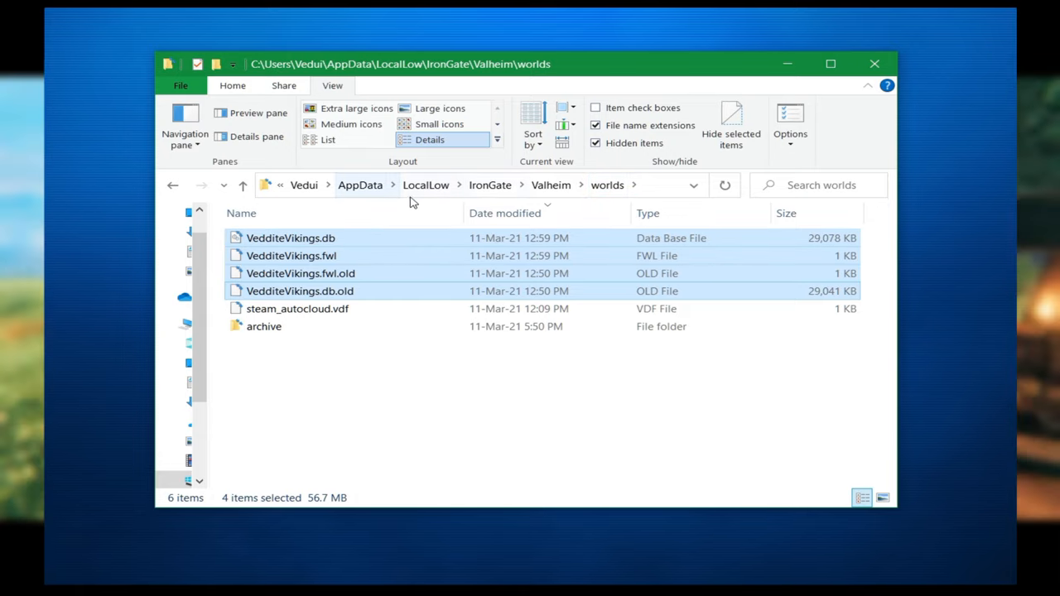
pyautogui.moveTo(381, 197)
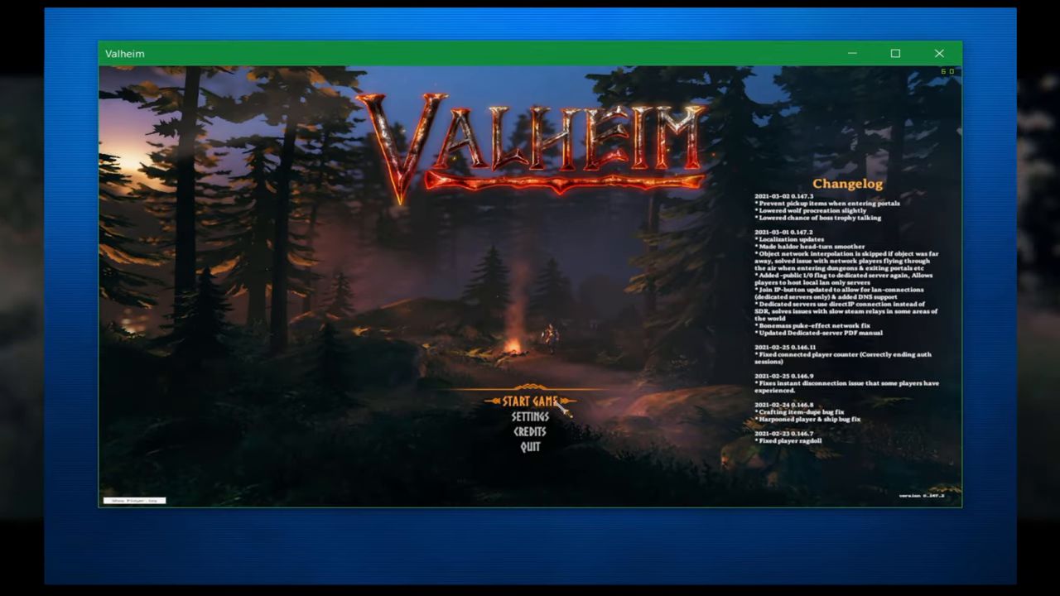
# Start Valheim from the main menu and continue with the VEDTEST character
pyautogui.click(530, 404)
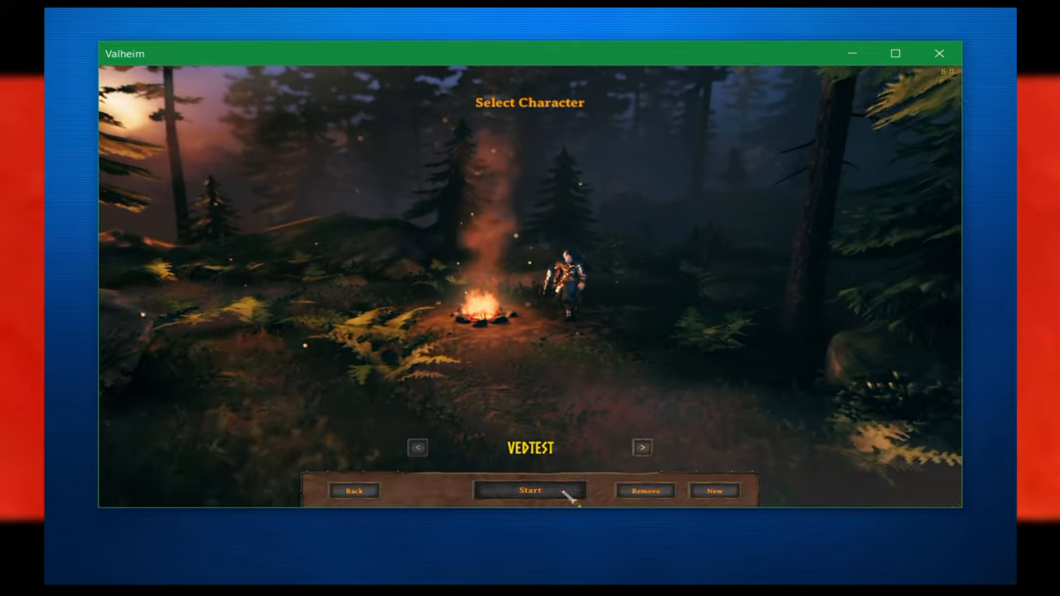
pyautogui.click(531, 490)
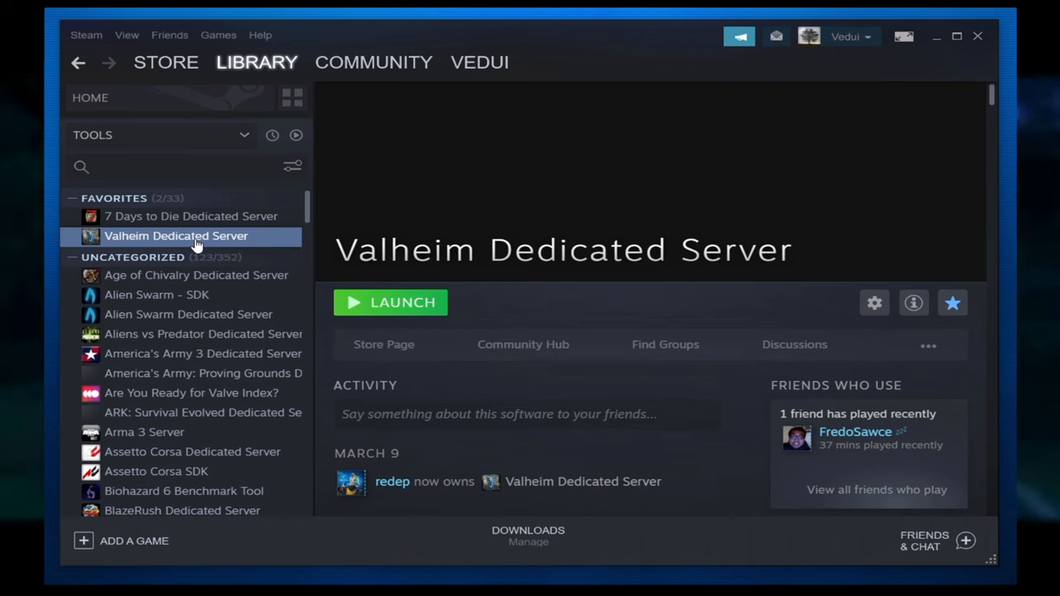
# Browse Valheim Dedicated Server's local files via its Manage menu in the Steam Library
pyautogui.rightClick(176, 237)
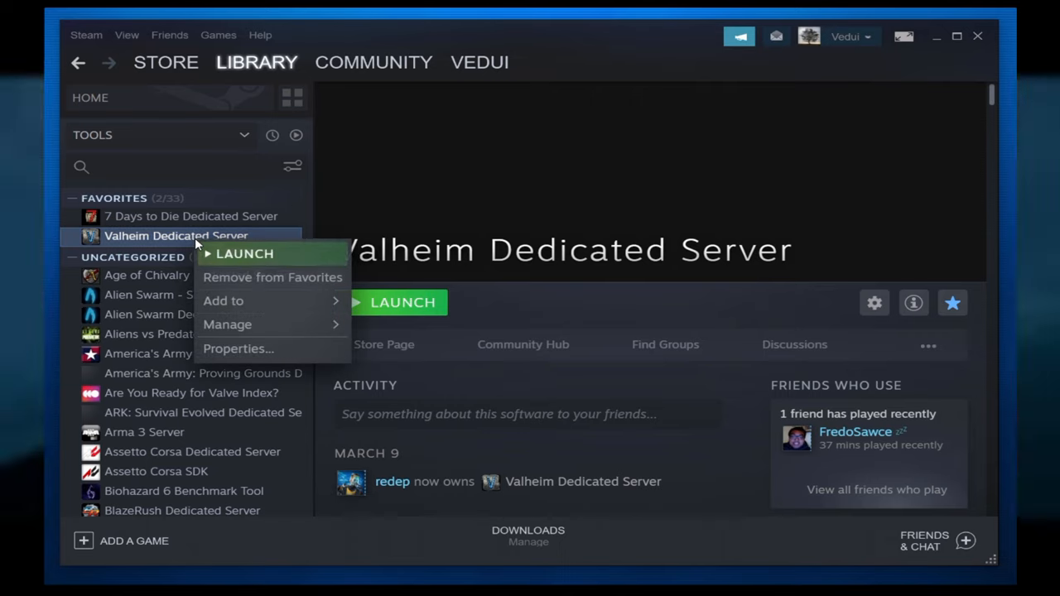
pyautogui.click(238, 349)
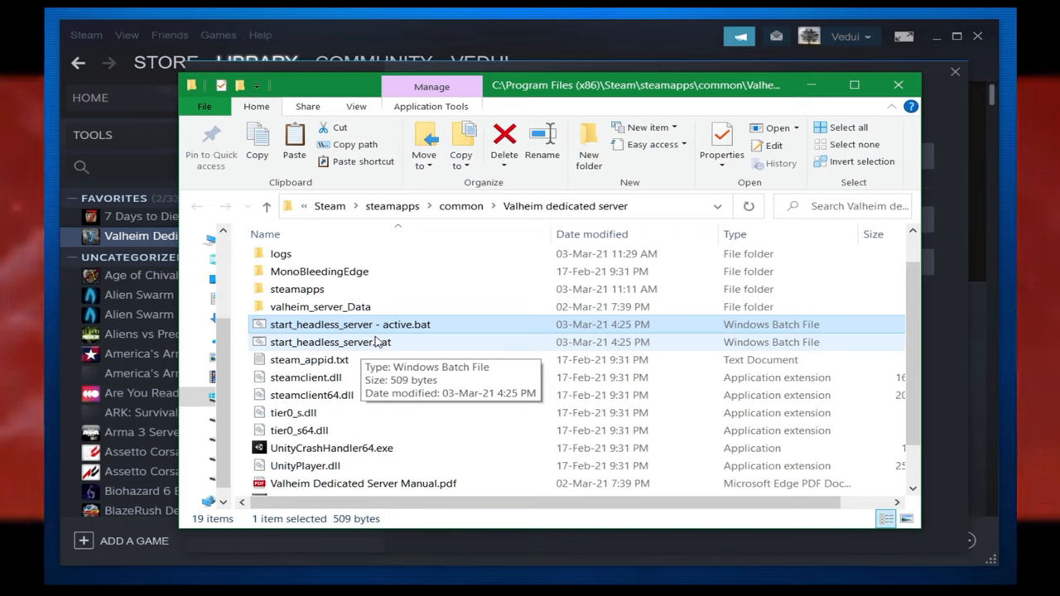
pyautogui.moveTo(397, 324)
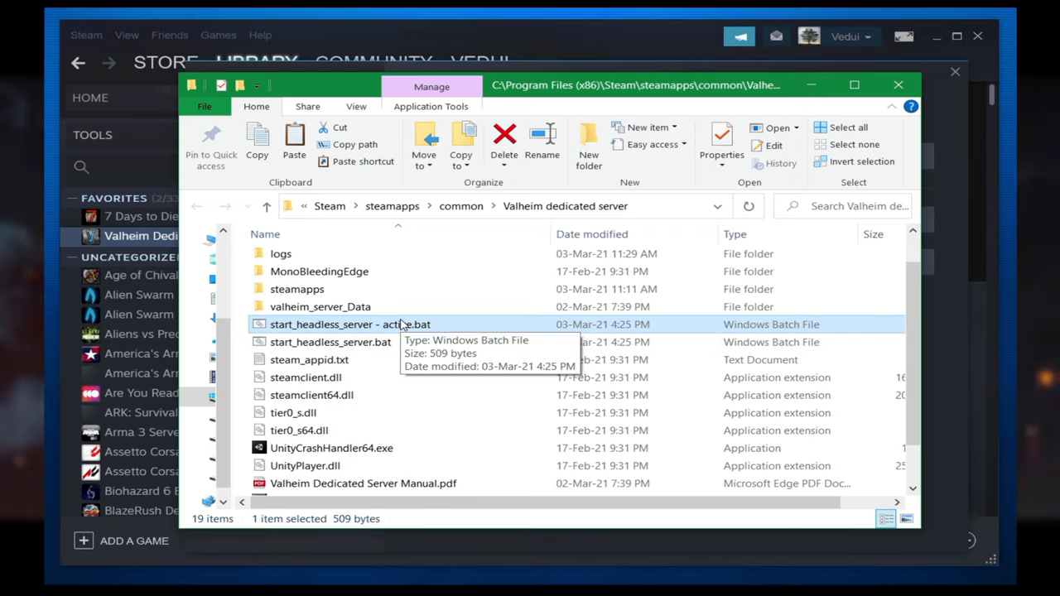
pyautogui.moveTo(372, 331)
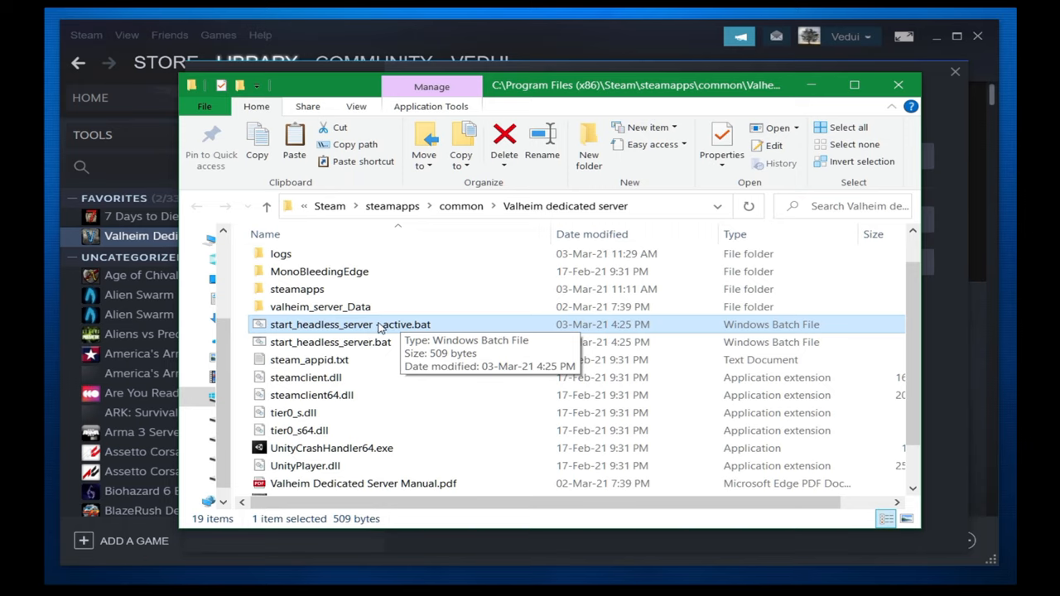
# Bring up the shortcut menu for start_headless_server - active.bat
pyautogui.rightClick(349, 324)
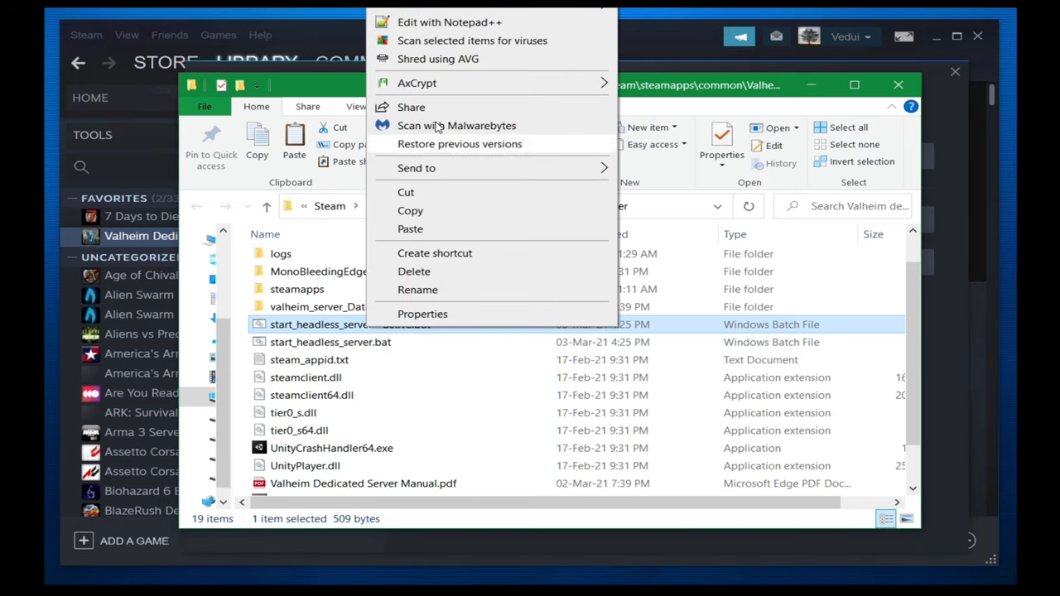
# Confirm the batch file's launch line uses server name Vedtest and world VedditeVikings
pyautogui.click(450, 22)
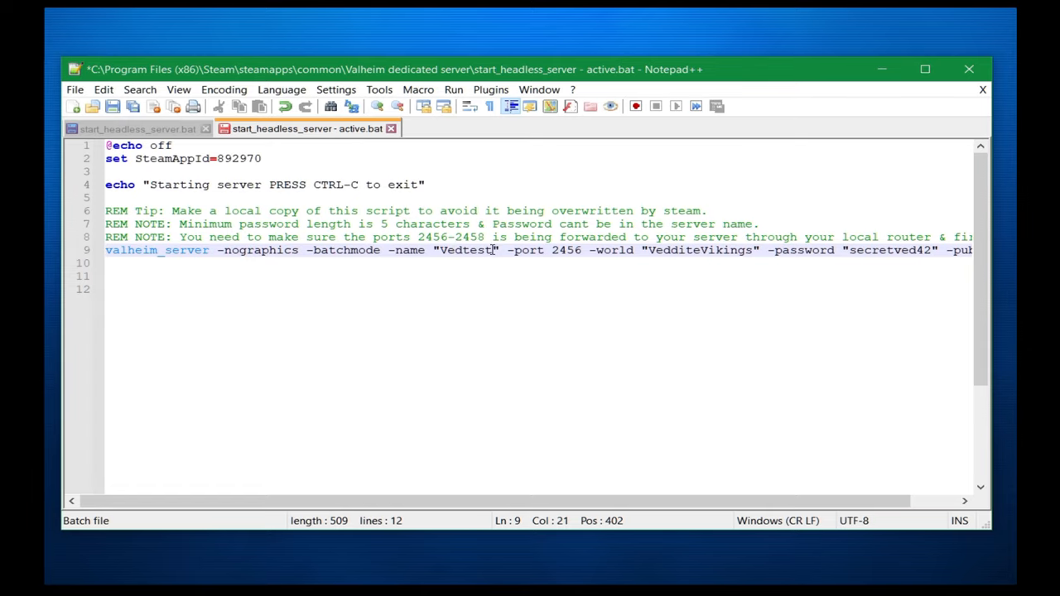
pyautogui.doubleClick(468, 250)
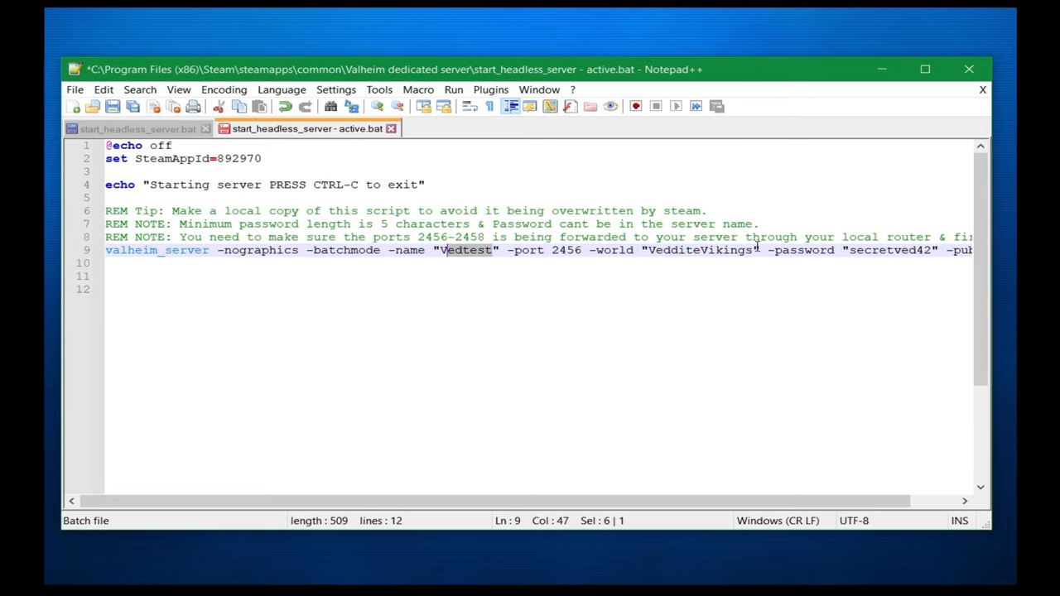
pyautogui.doubleClick(700, 250)
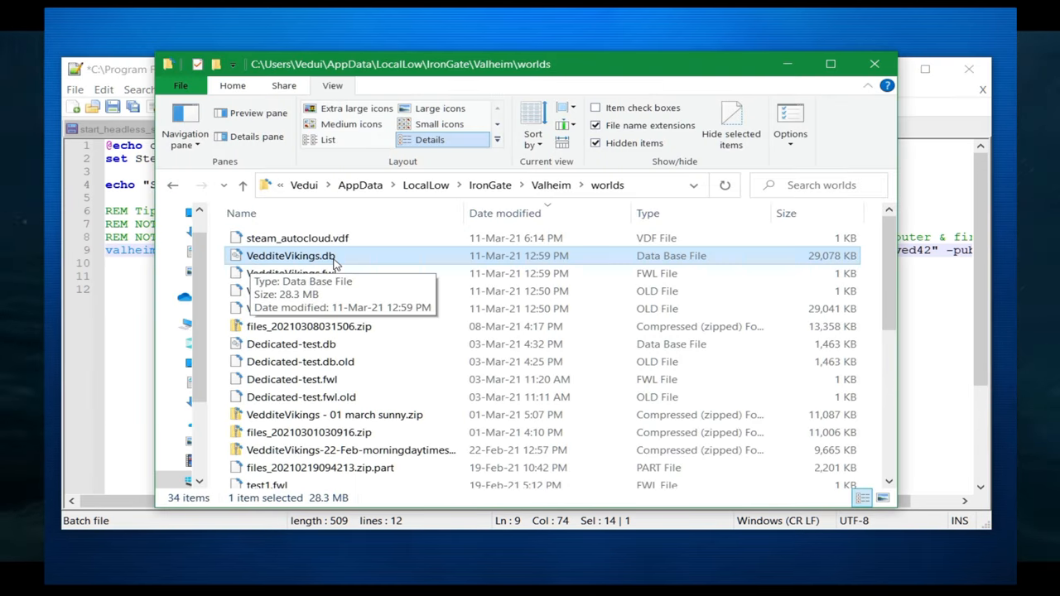
pyautogui.moveTo(273, 255)
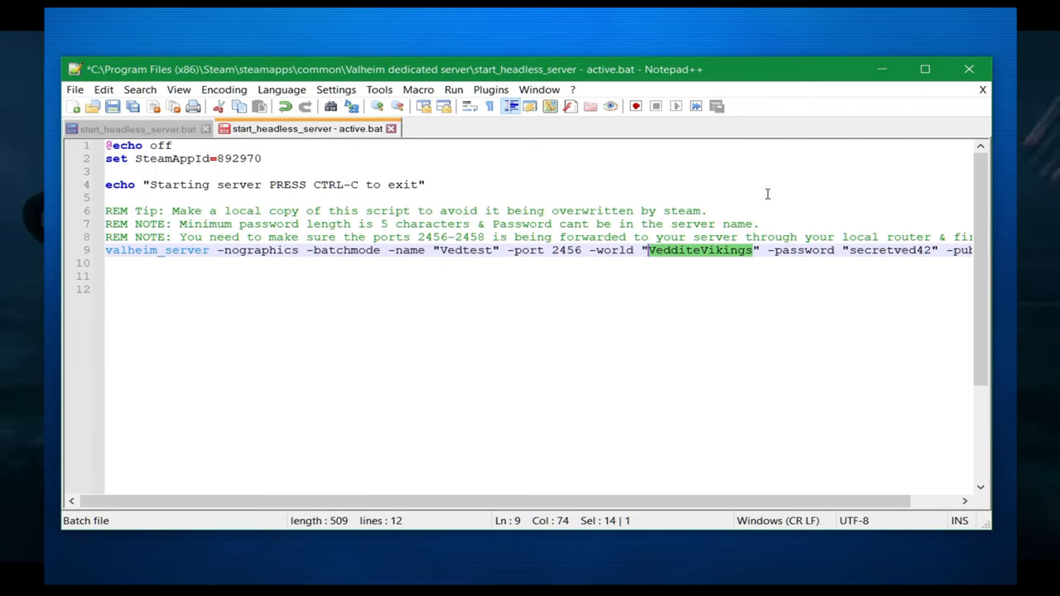
pyautogui.click(754, 250)
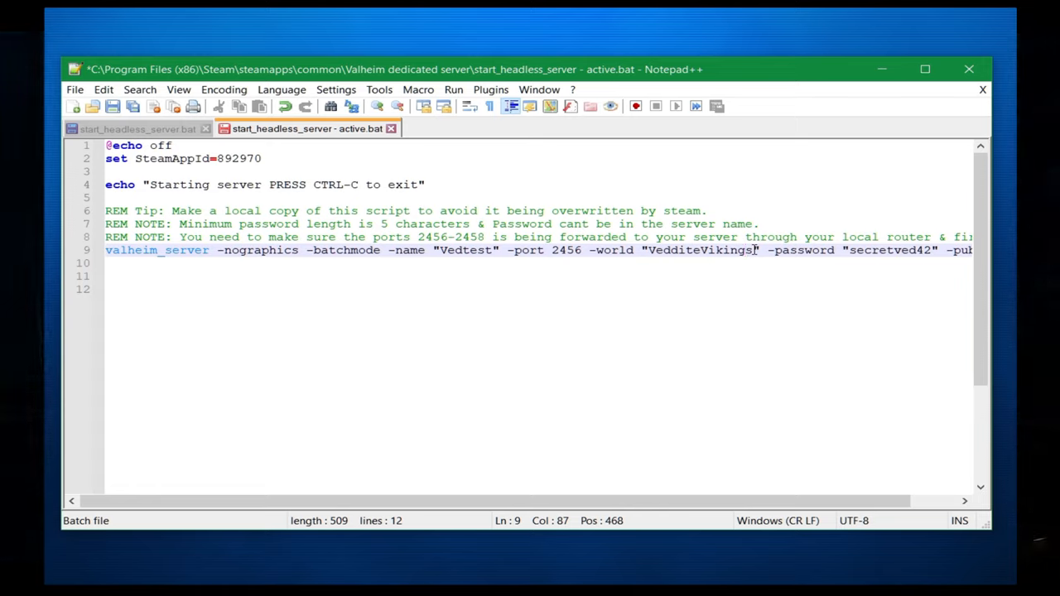
pyautogui.moveTo(932, 256)
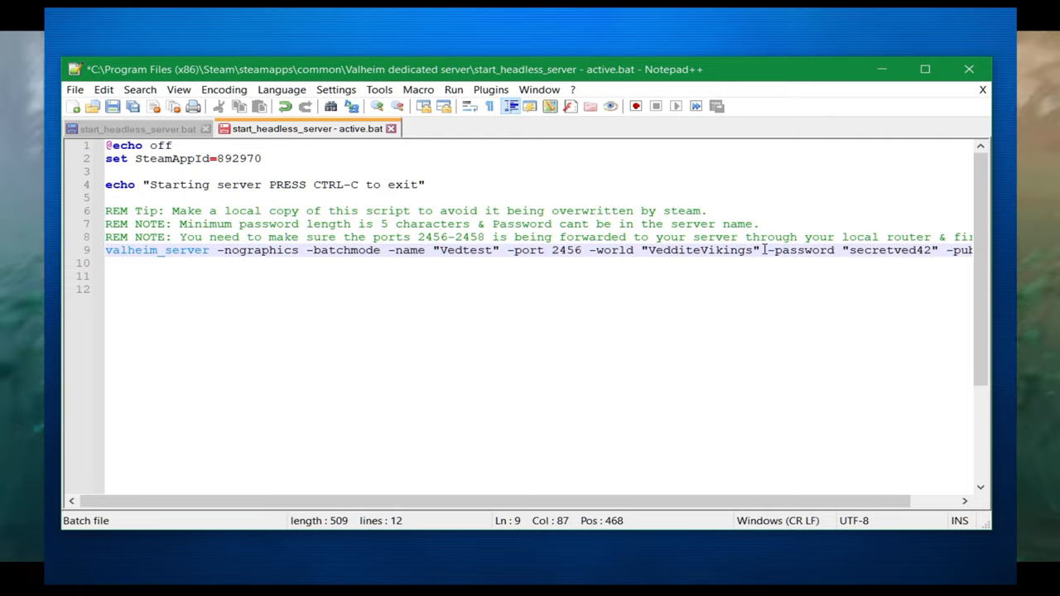
pyautogui.moveTo(833, 80)
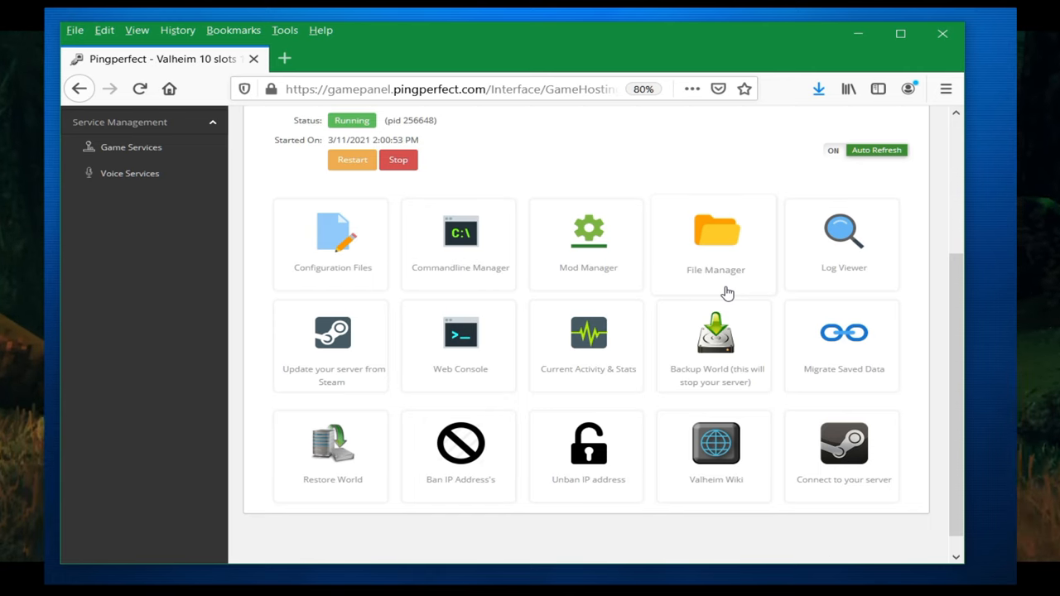
# Browse File Manager to saves/worlds, then open and cancel the Upload dialog
pyautogui.click(716, 240)
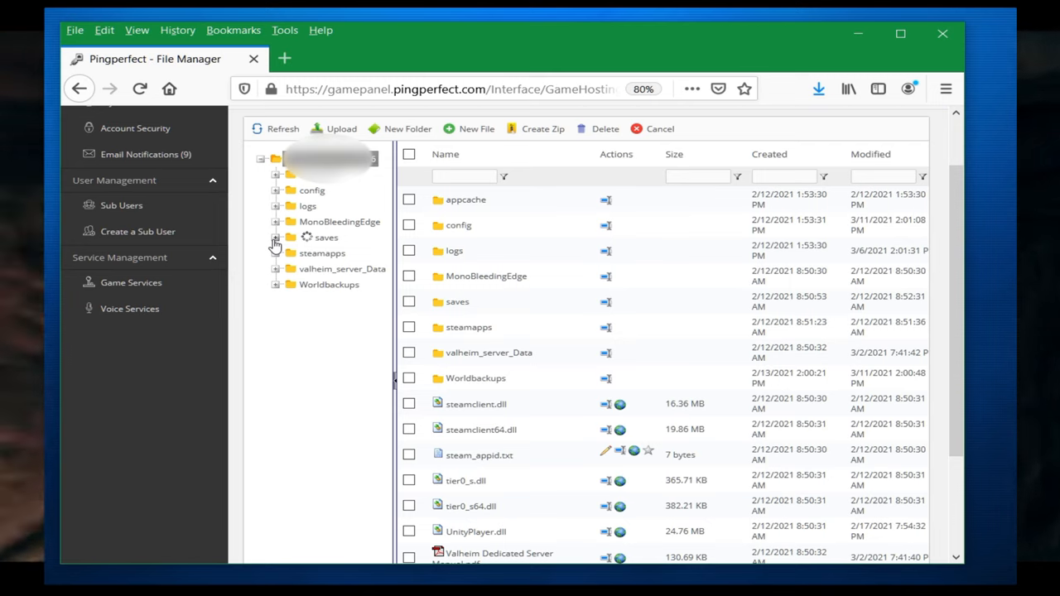
pyautogui.click(275, 244)
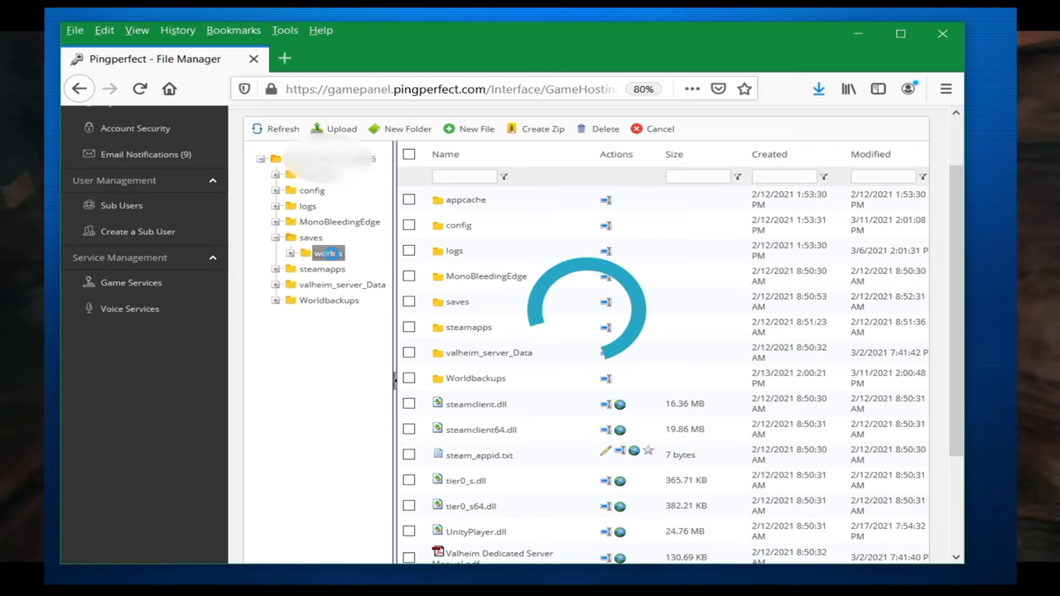
pyautogui.click(328, 253)
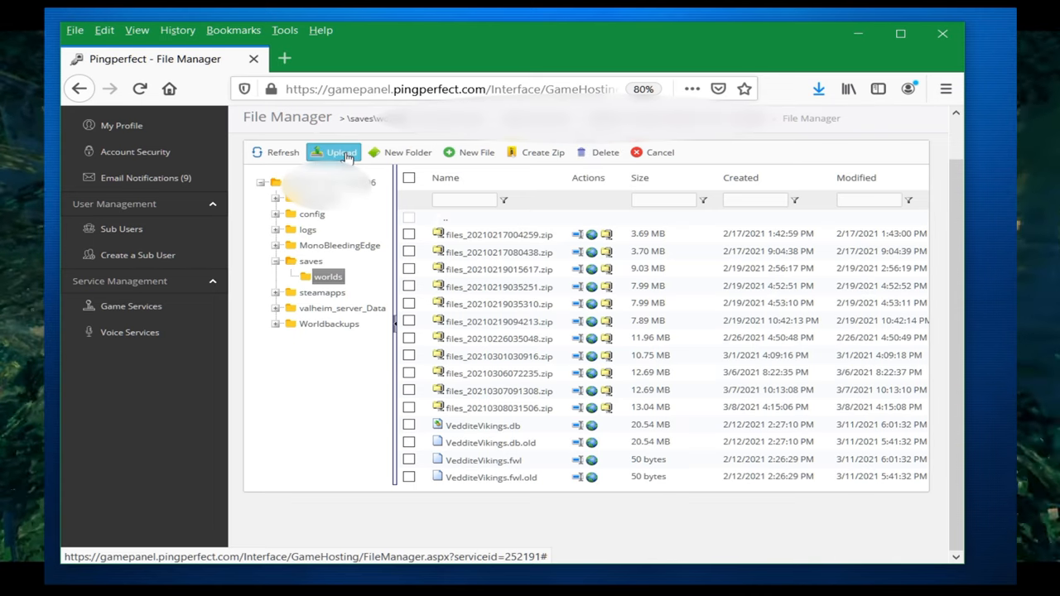
pyautogui.click(335, 152)
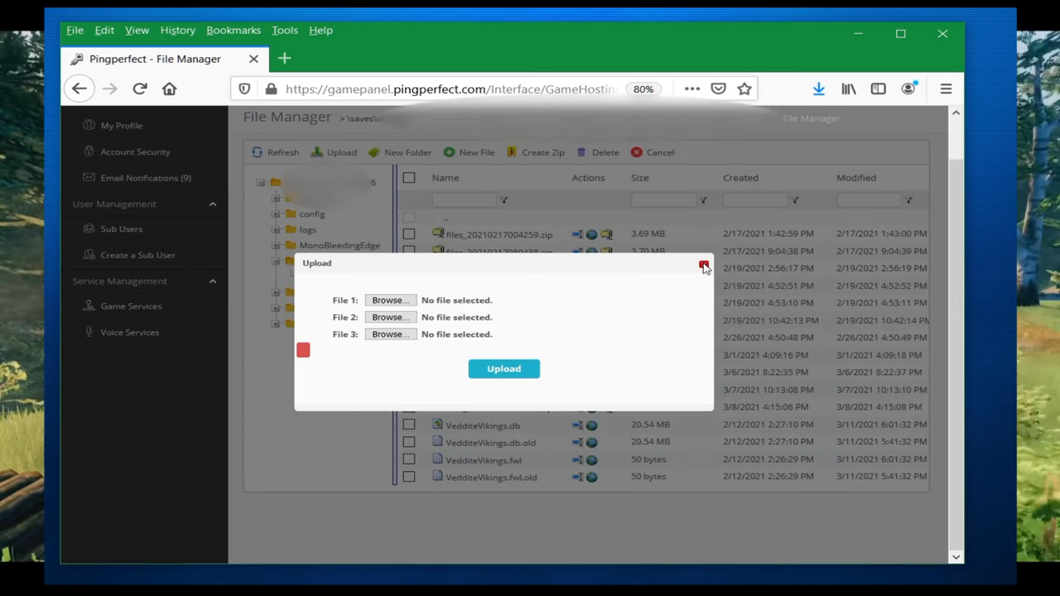
pyautogui.click(703, 266)
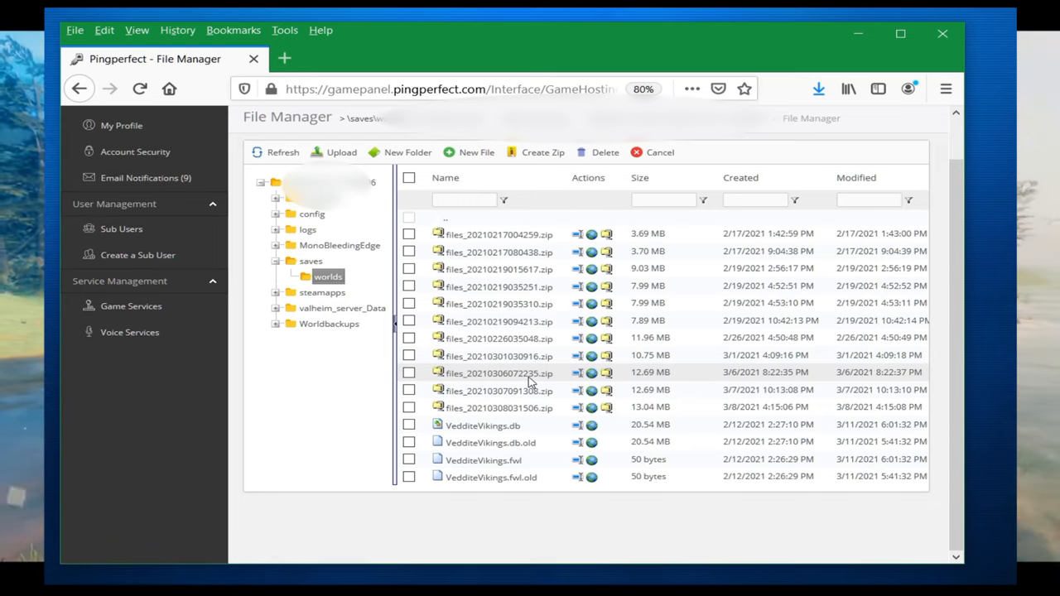
pyautogui.moveTo(513, 338)
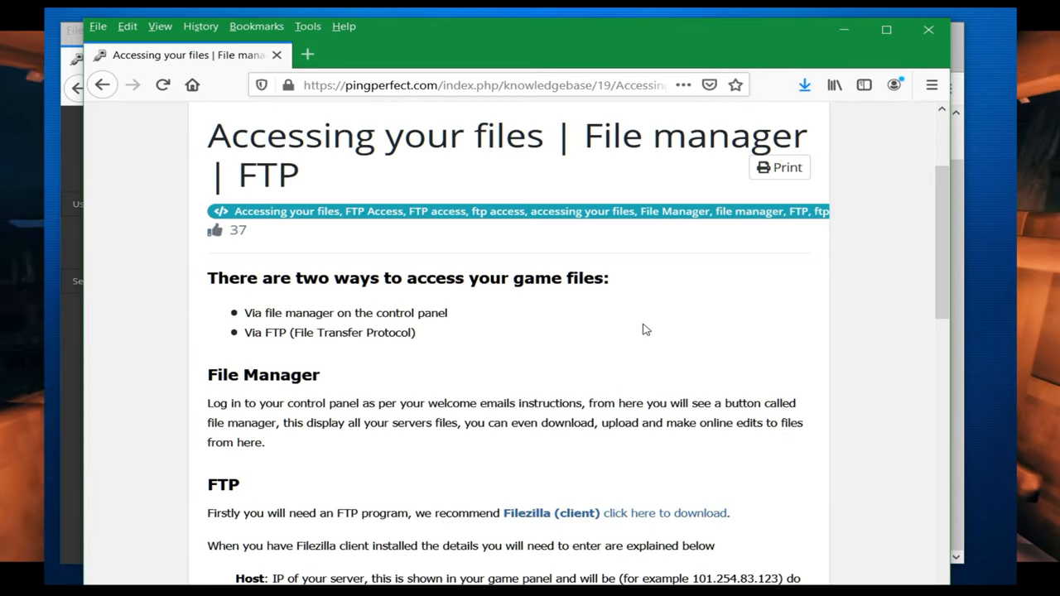
pyautogui.moveTo(567, 85)
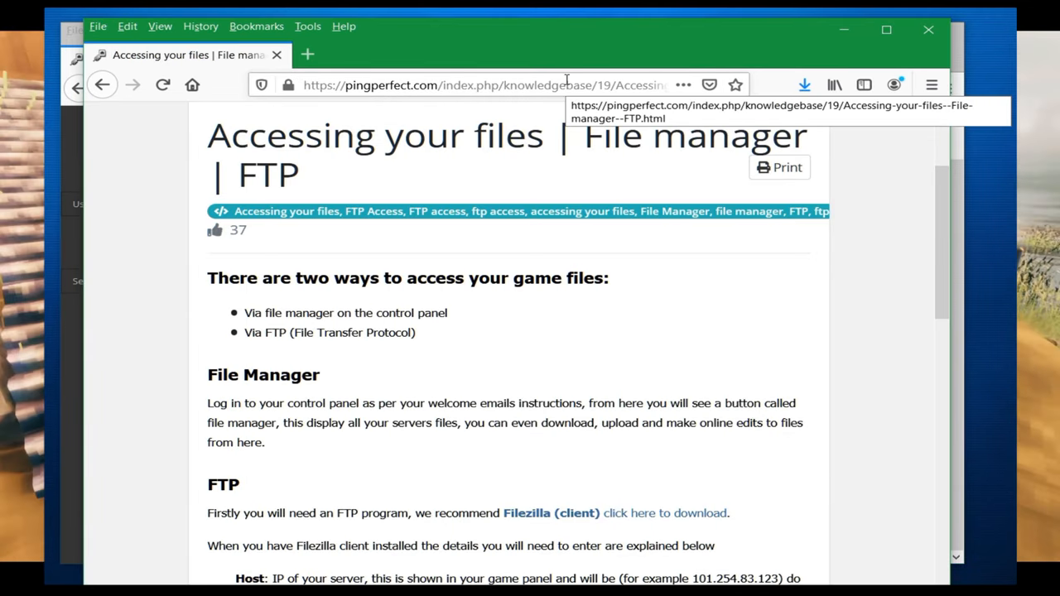
pyautogui.moveTo(580, 347)
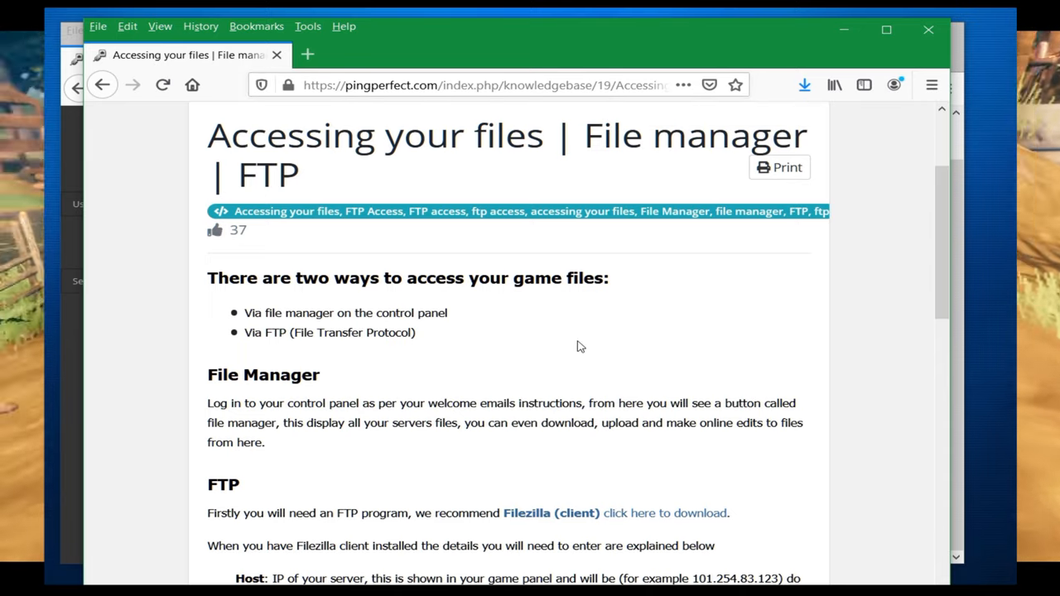
pyautogui.moveTo(487, 319)
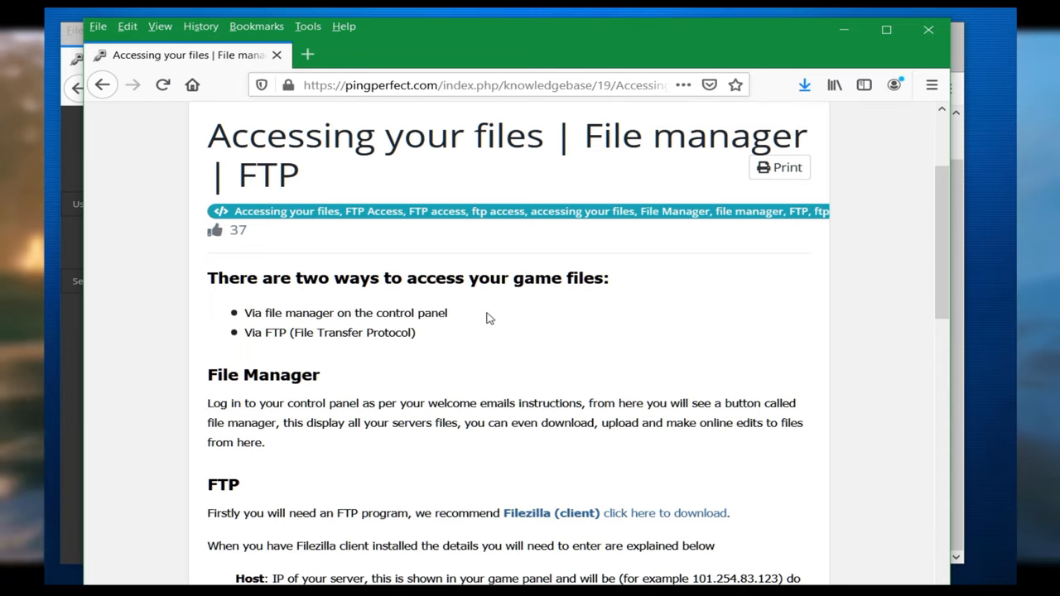
pyautogui.moveTo(504, 323)
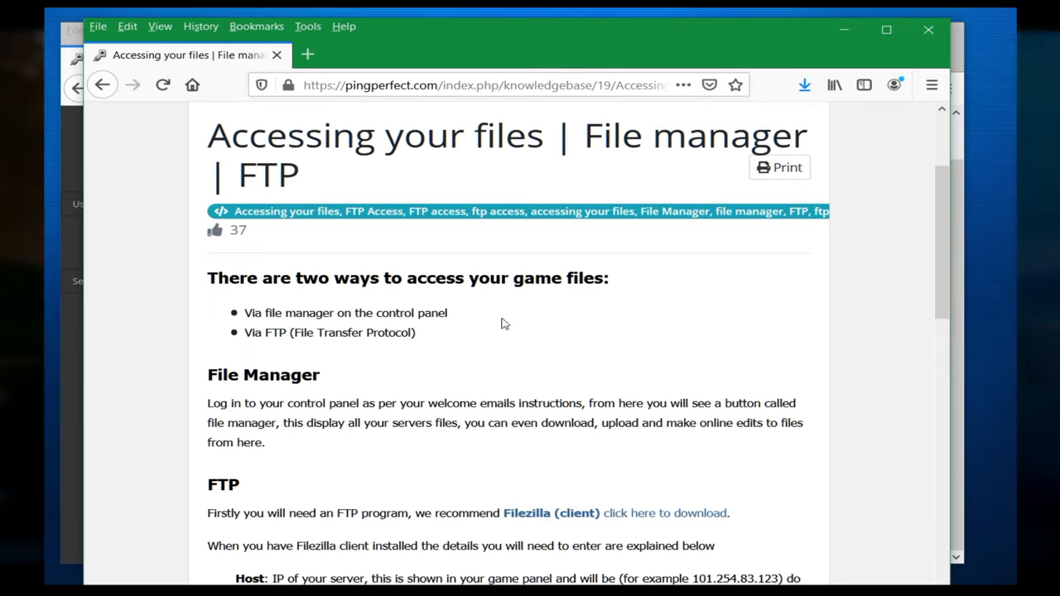
# Scroll the file access article down to its FTP connection details
pyautogui.scroll(-3)
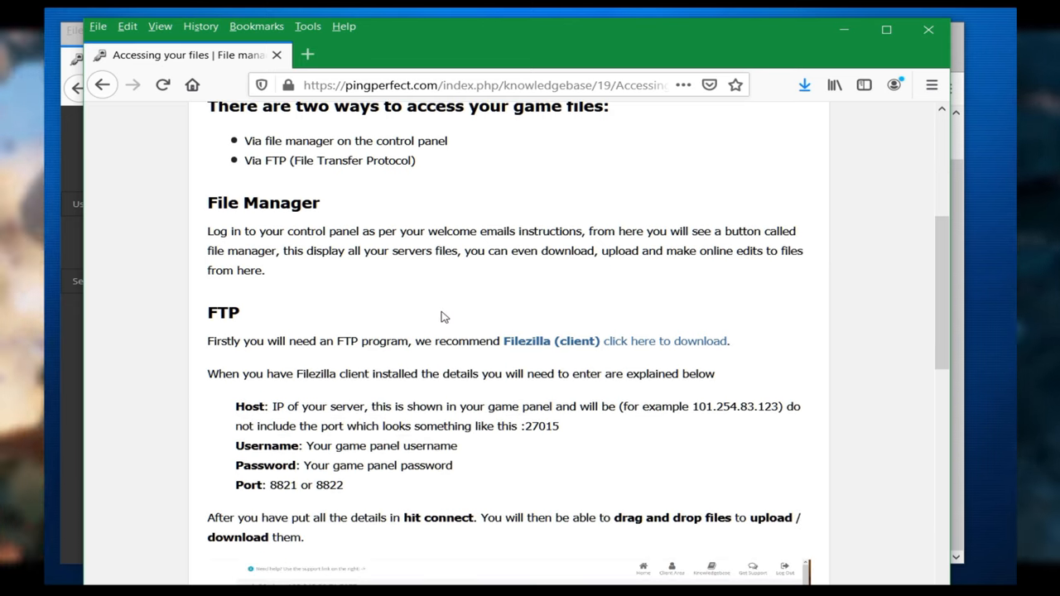
pyautogui.moveTo(377, 361)
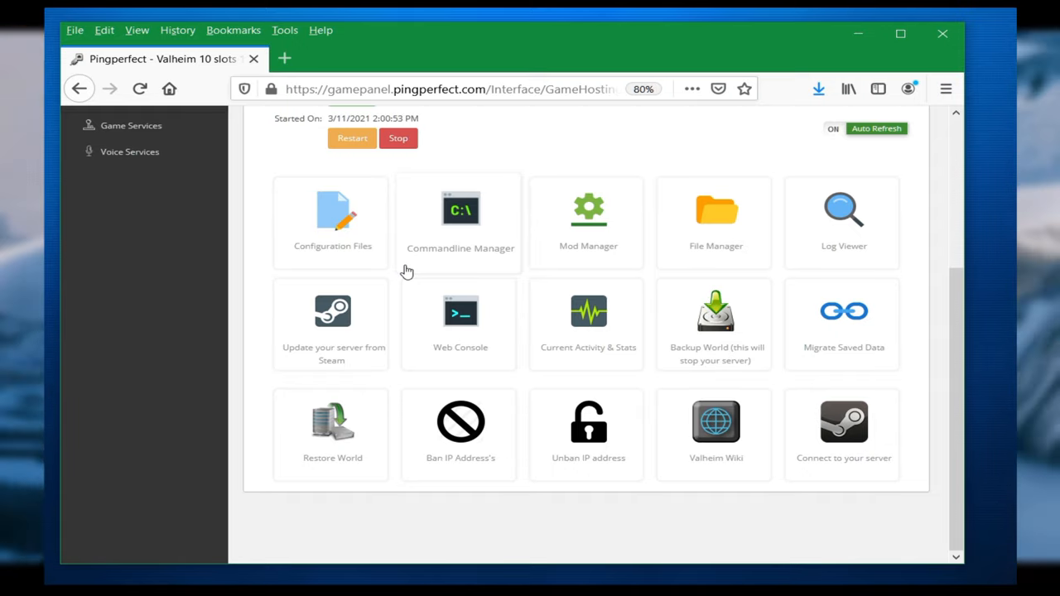
# In Commandline Manager, select the Default command line and apply world name VedditeVikings
pyautogui.click(460, 209)
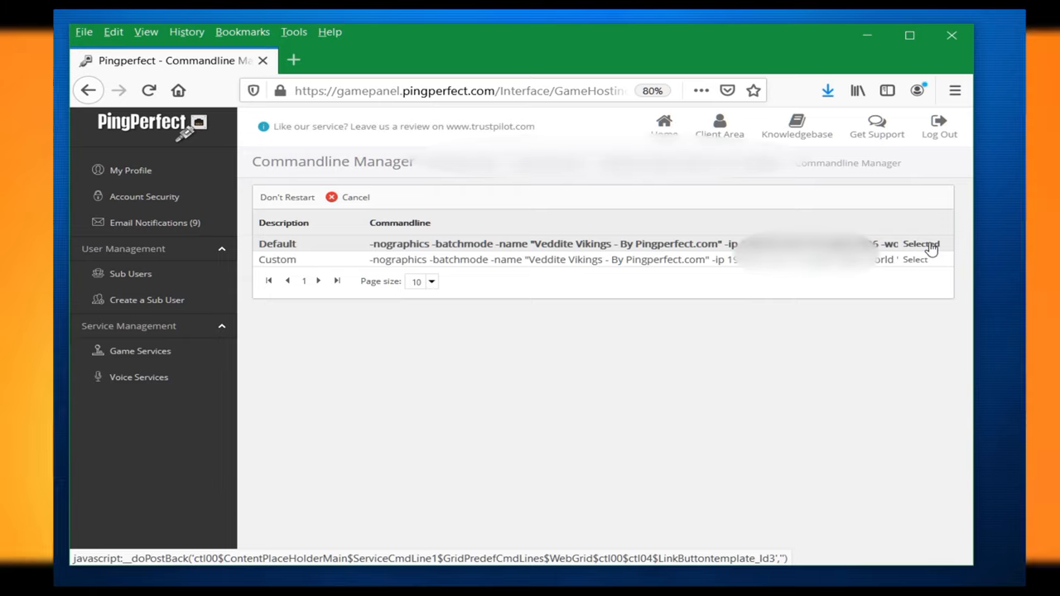
pyautogui.click(921, 244)
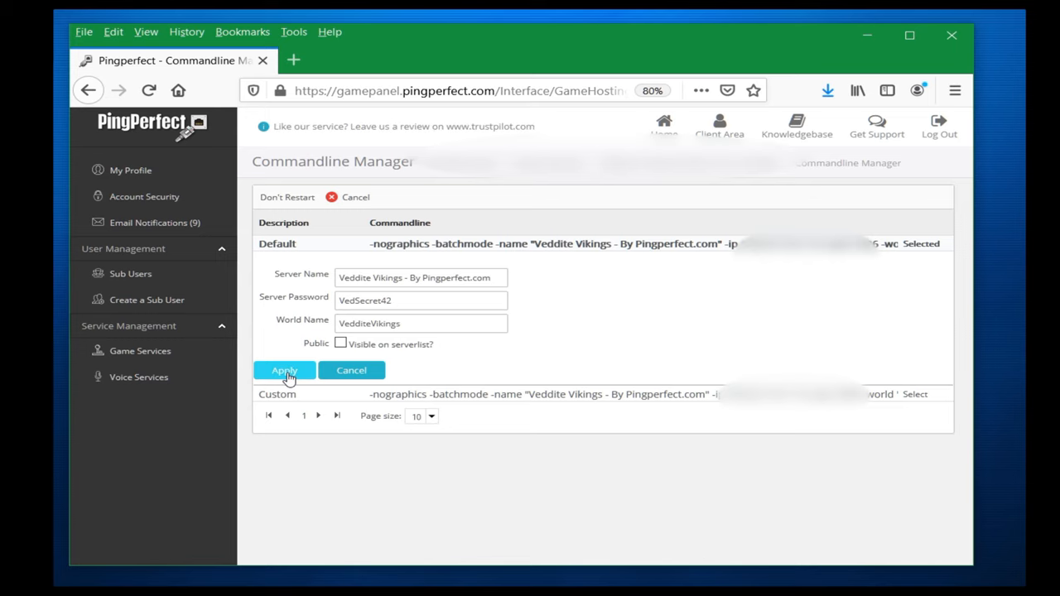
pyautogui.click(284, 371)
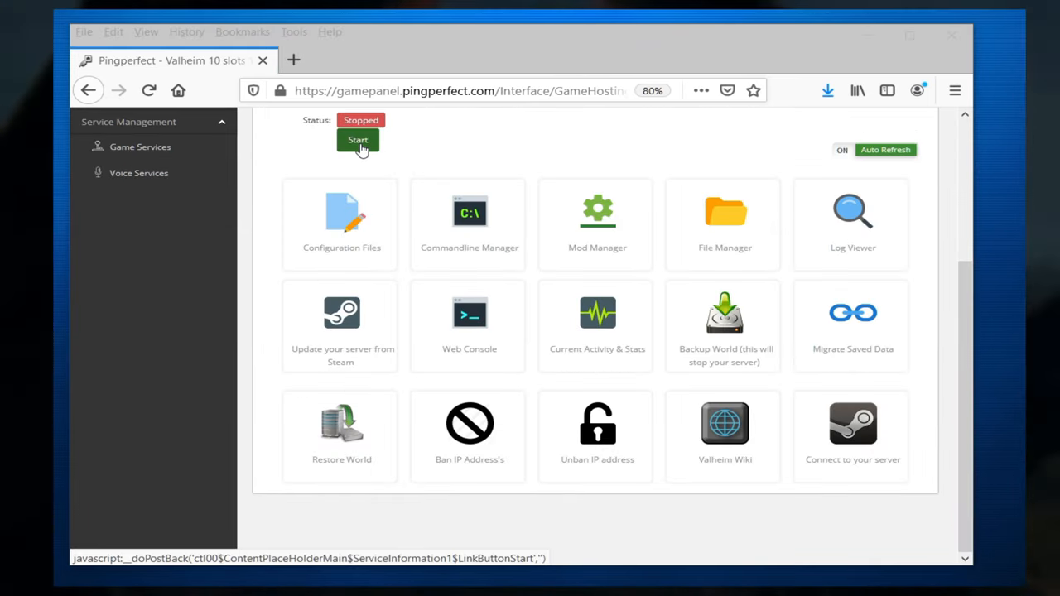
pyautogui.moveTo(160, 373)
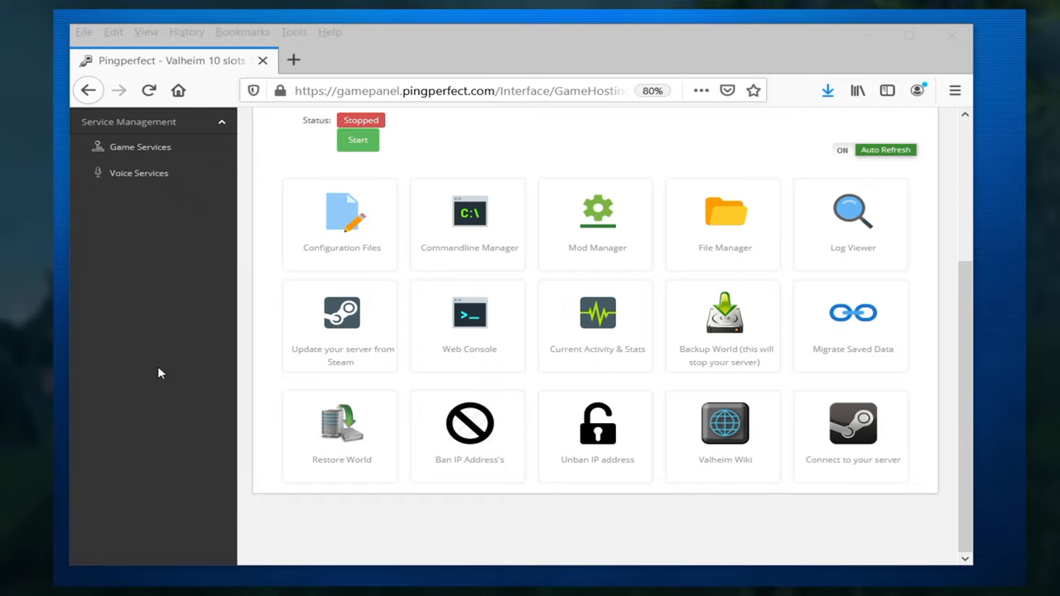
pyautogui.moveTo(731, 139)
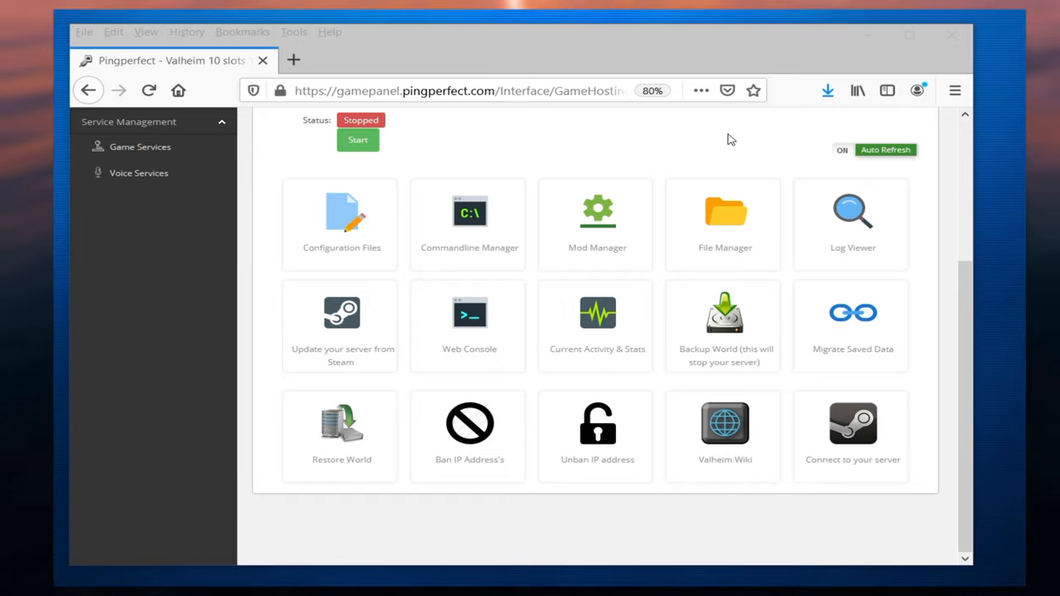